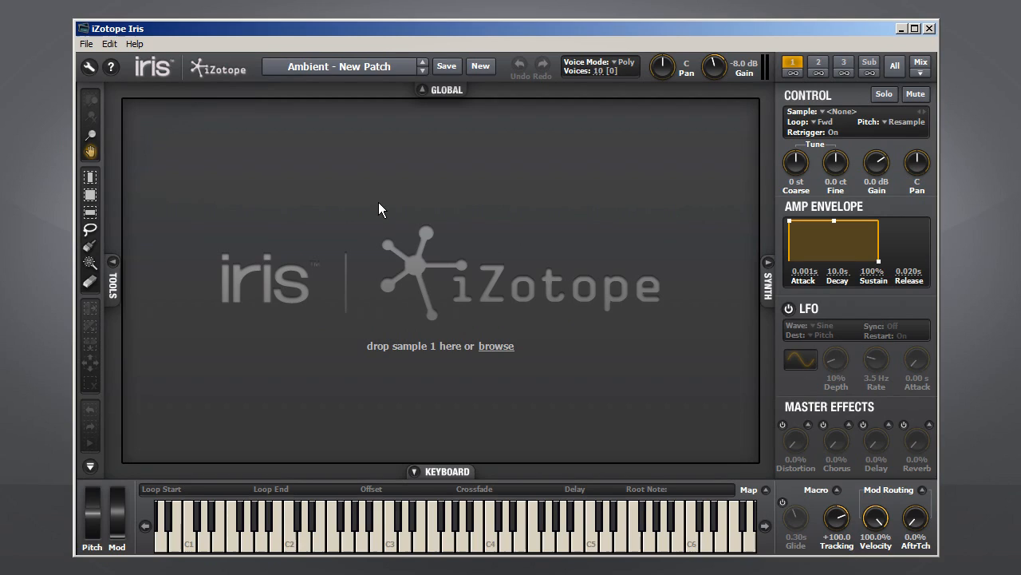
mouse_move(368, 223)
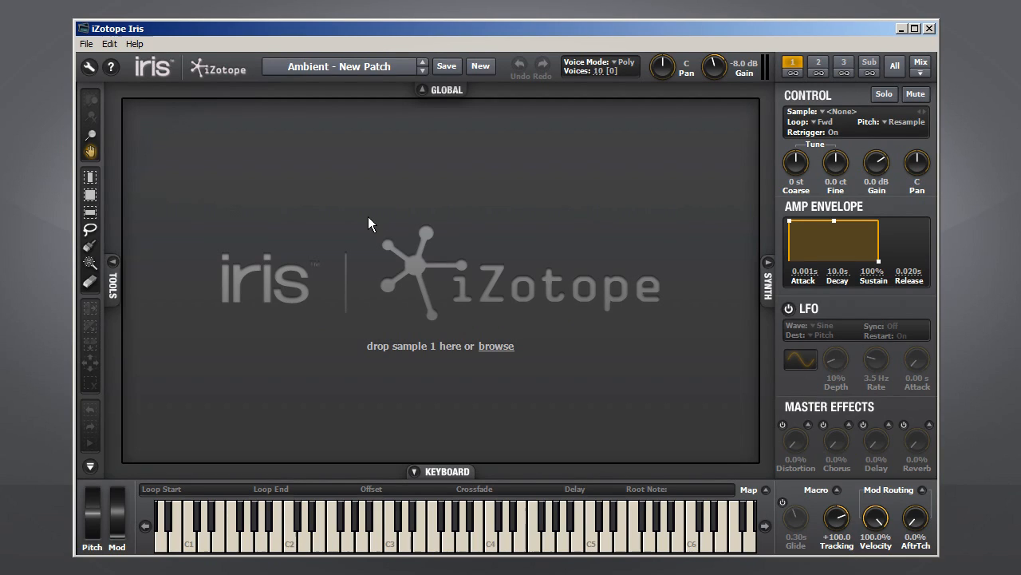
Step: Open the patch browser from the patch name field
left_click(343, 67)
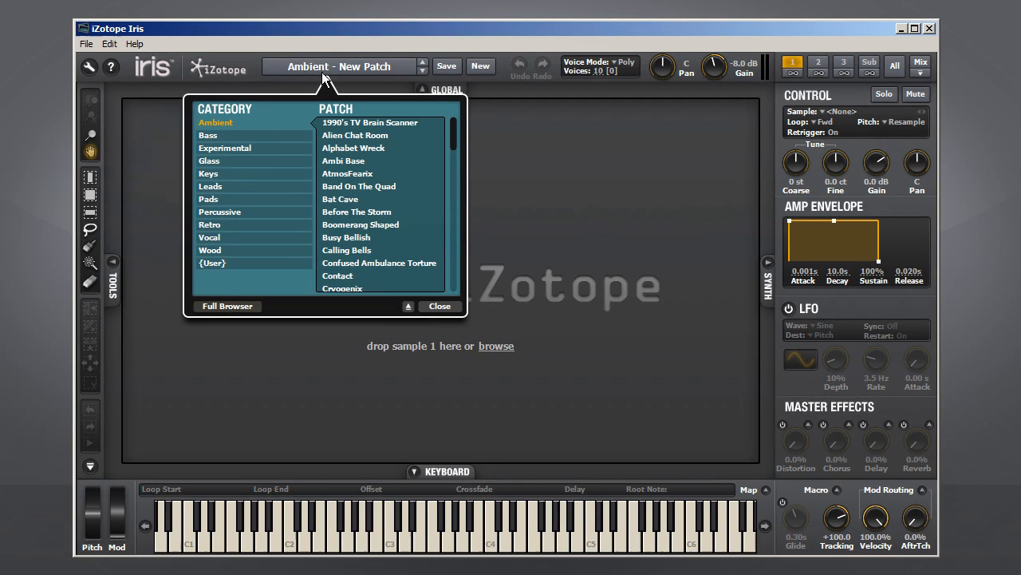
Step: Switch to the full browser and show the Samples library folders
left_click(227, 306)
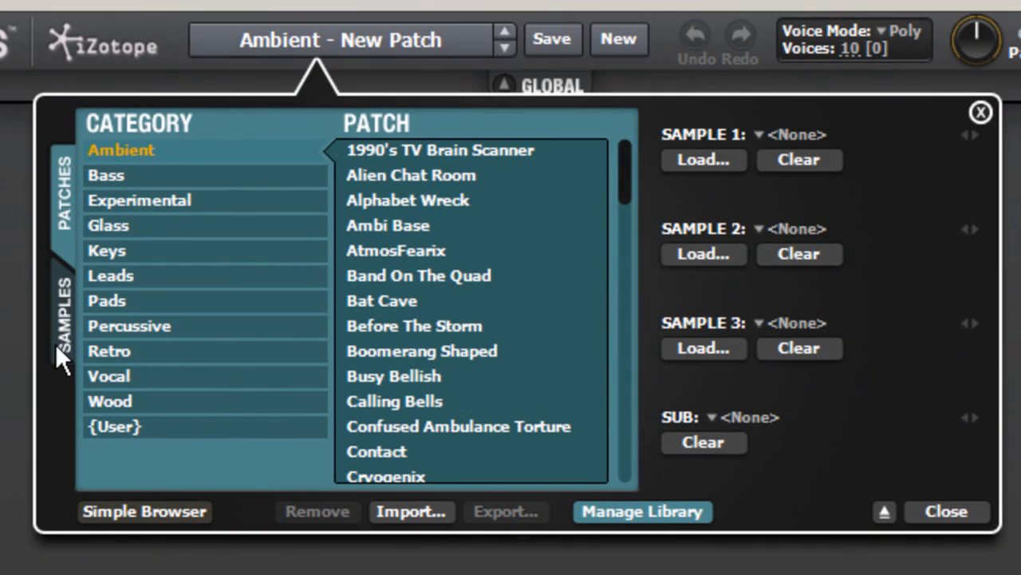
left_click(55, 306)
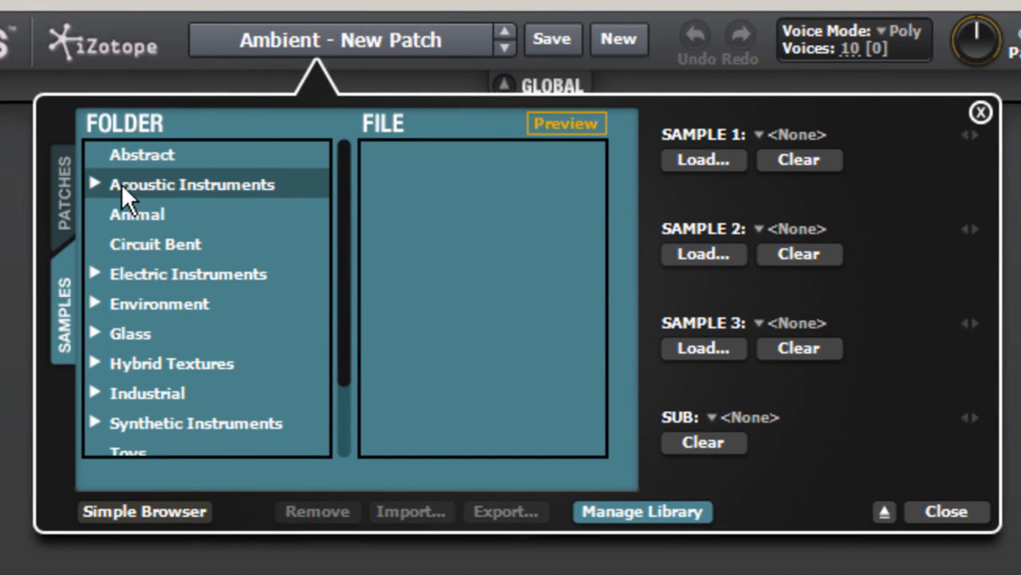
Step: Browse the Autoharp samples under Acoustic Instruments, then list the Abstract folder's files
left_click(191, 183)
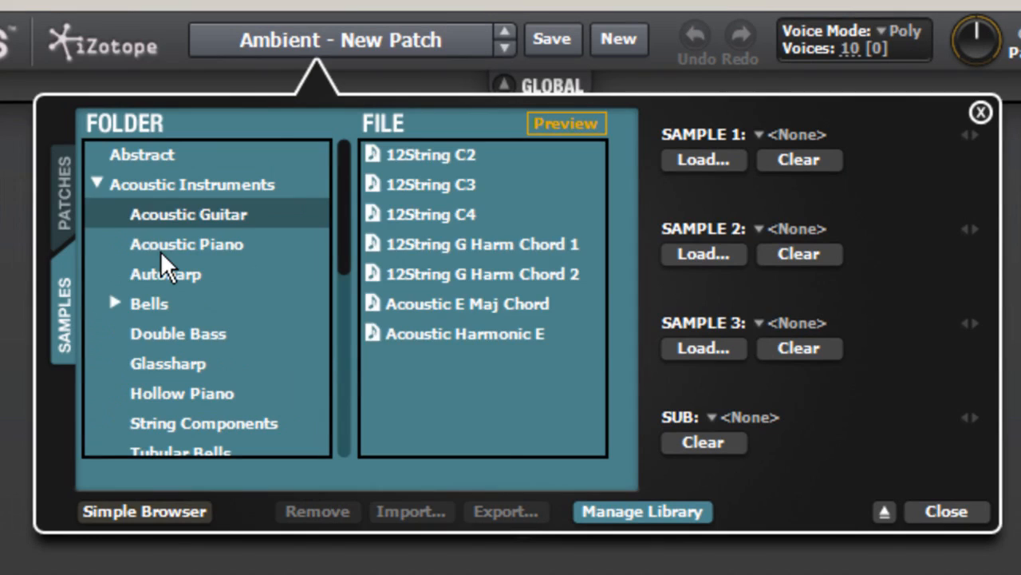
left_click(166, 275)
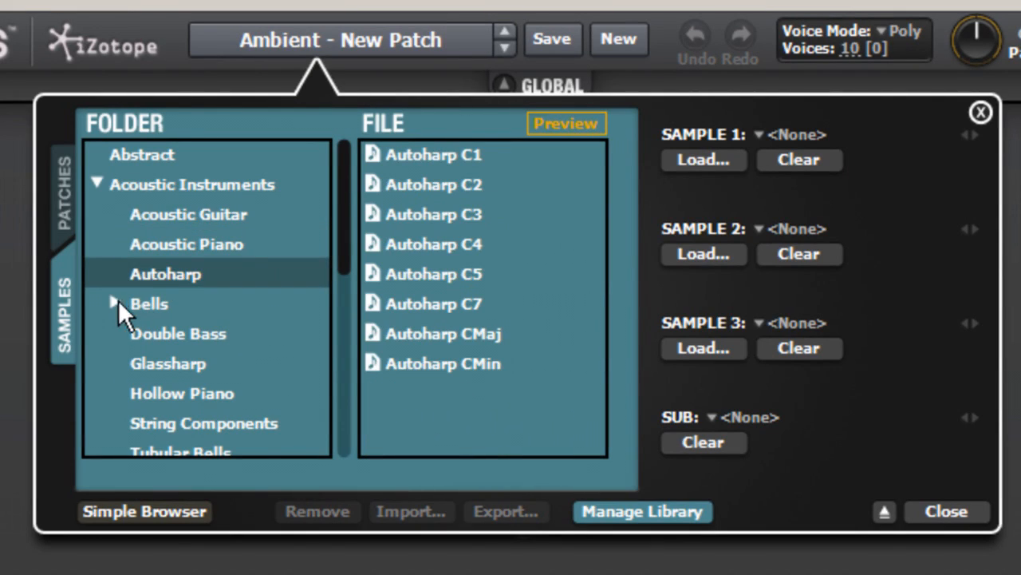
left_click(96, 185)
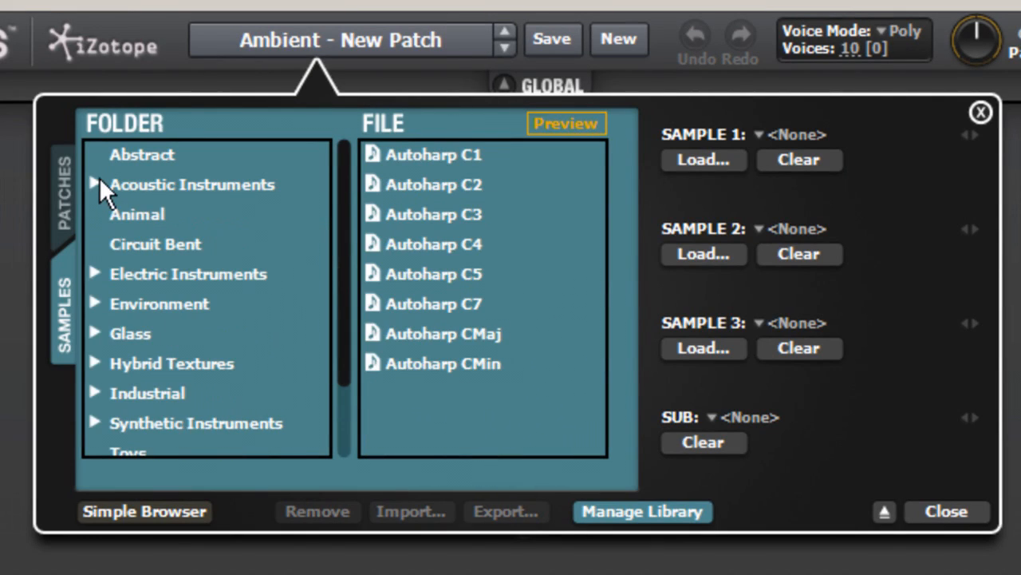
left_click(142, 153)
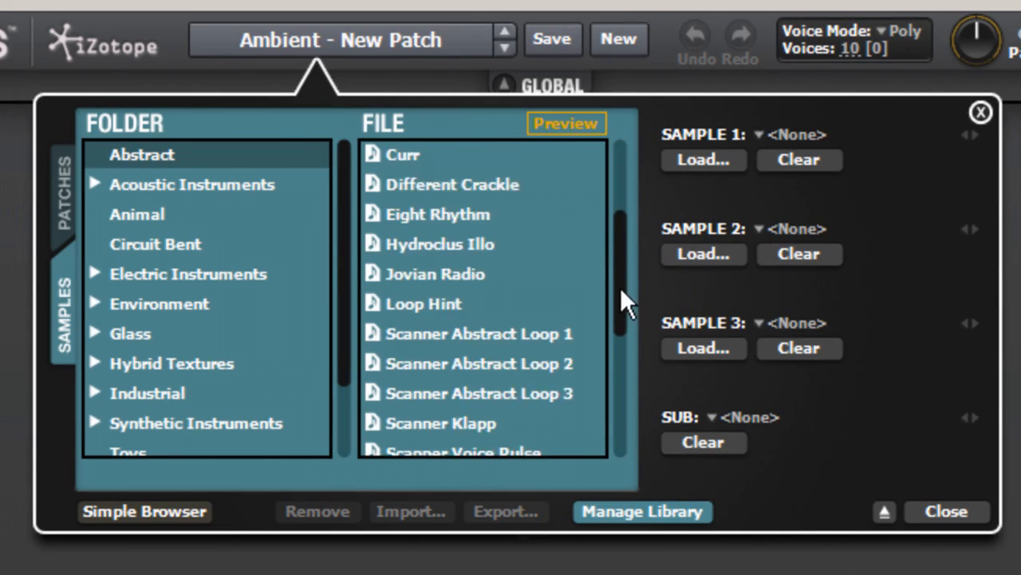
scroll("down", 3)
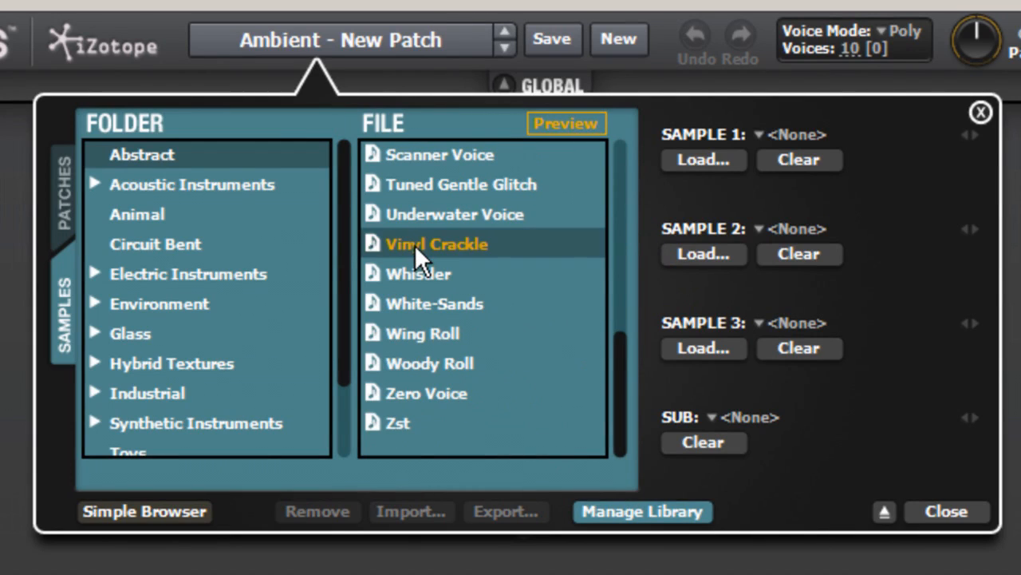
mouse_move(423, 258)
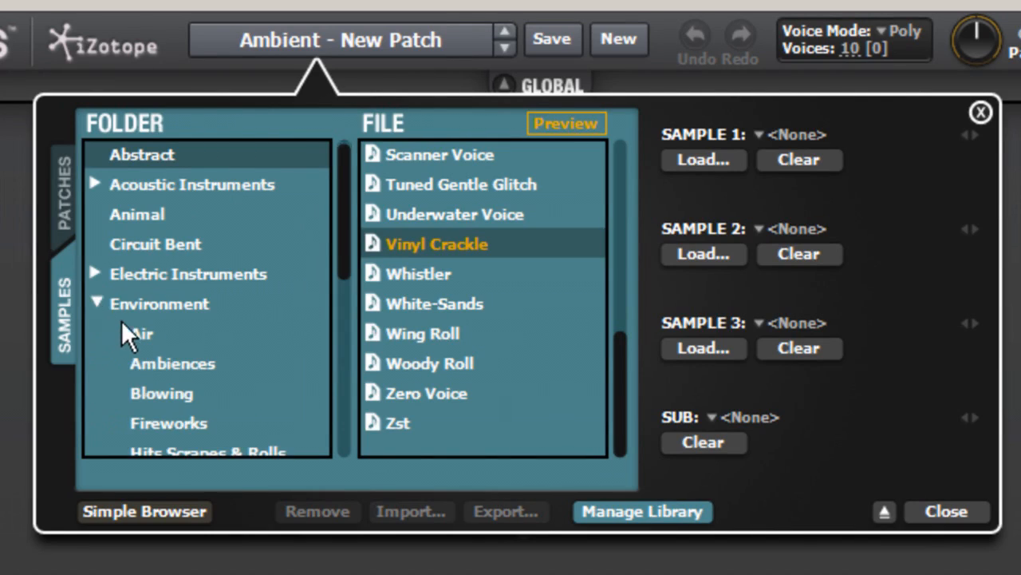
Step: List the Environment Ambiences samples and audition a few, including Market Ambience 04
left_click(172, 364)
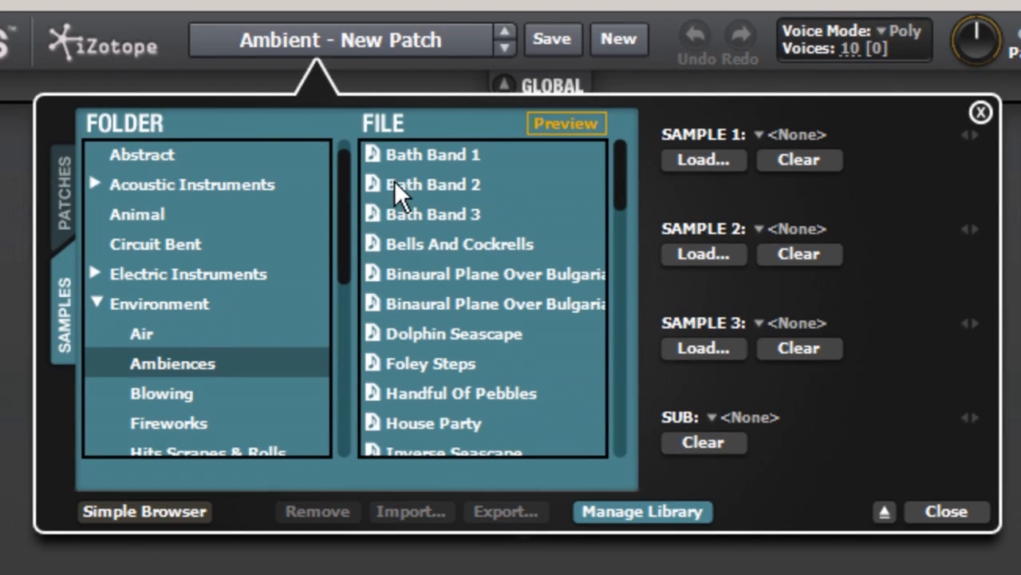
left_click(434, 213)
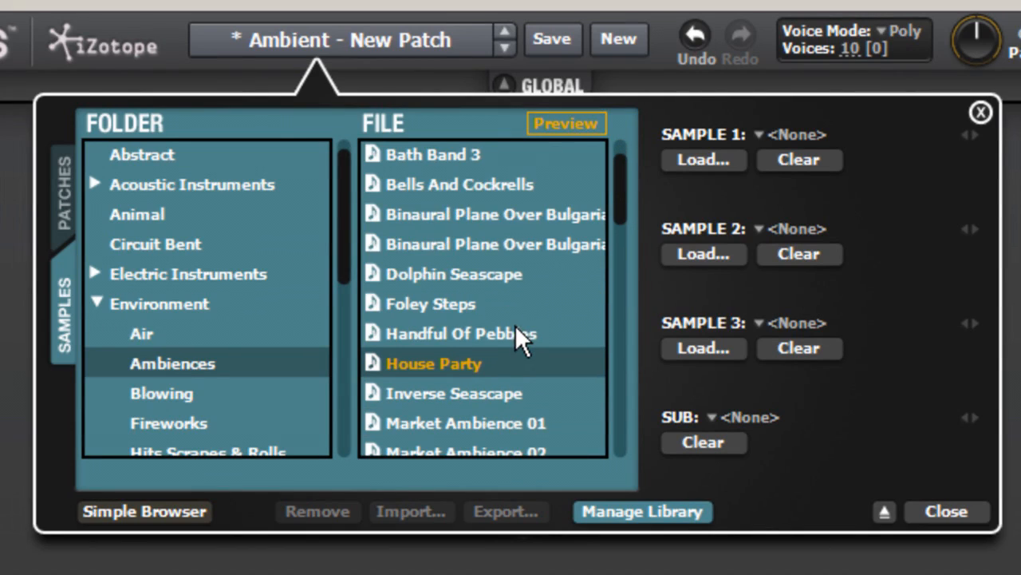
scroll("down", 3)
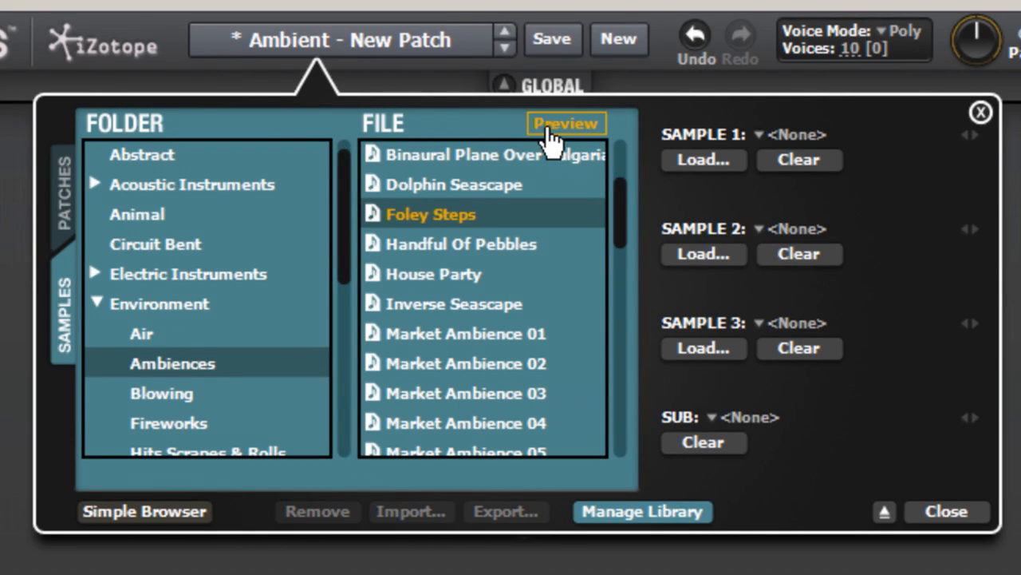
left_click(466, 333)
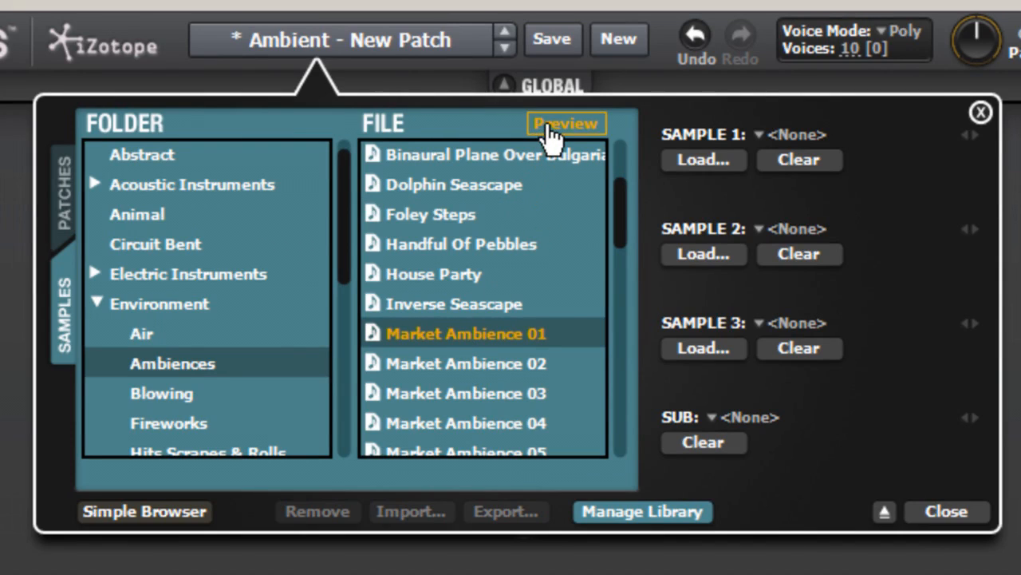
left_click(466, 392)
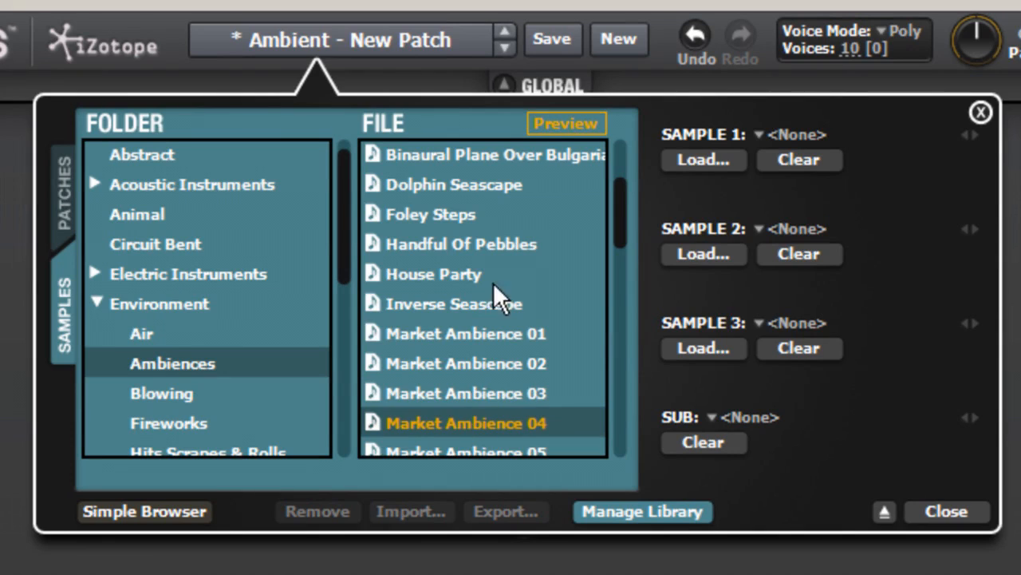
Step: Audition the Vegas Casino 09, 11 and 06 samples further down the list
scroll("down", 3)
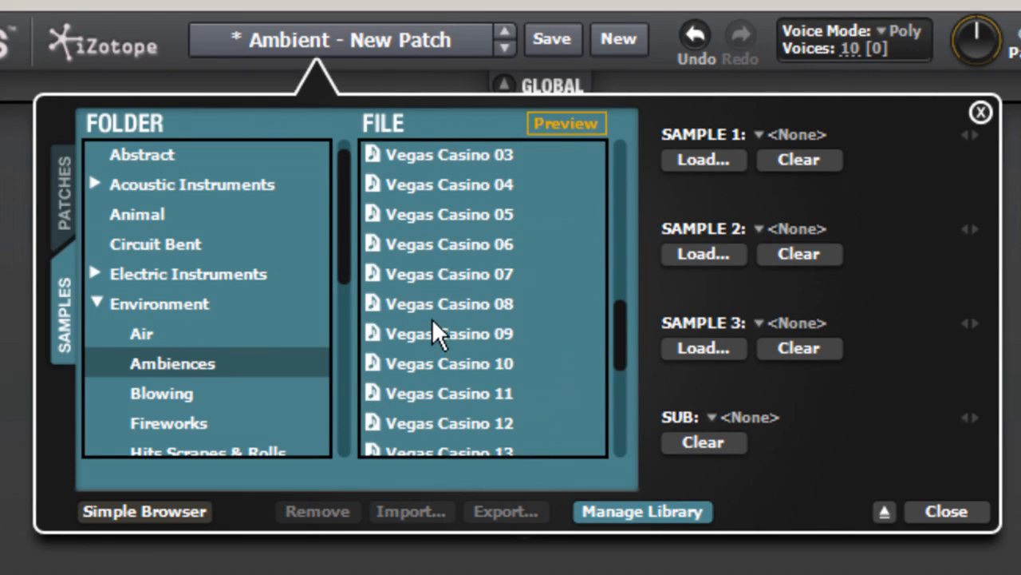
left_click(446, 334)
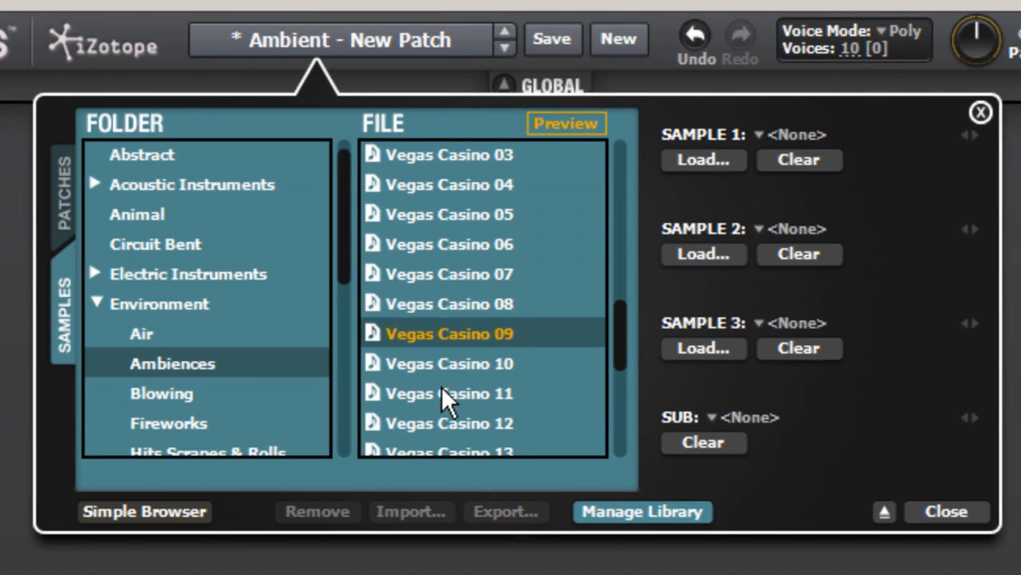
left_click(449, 393)
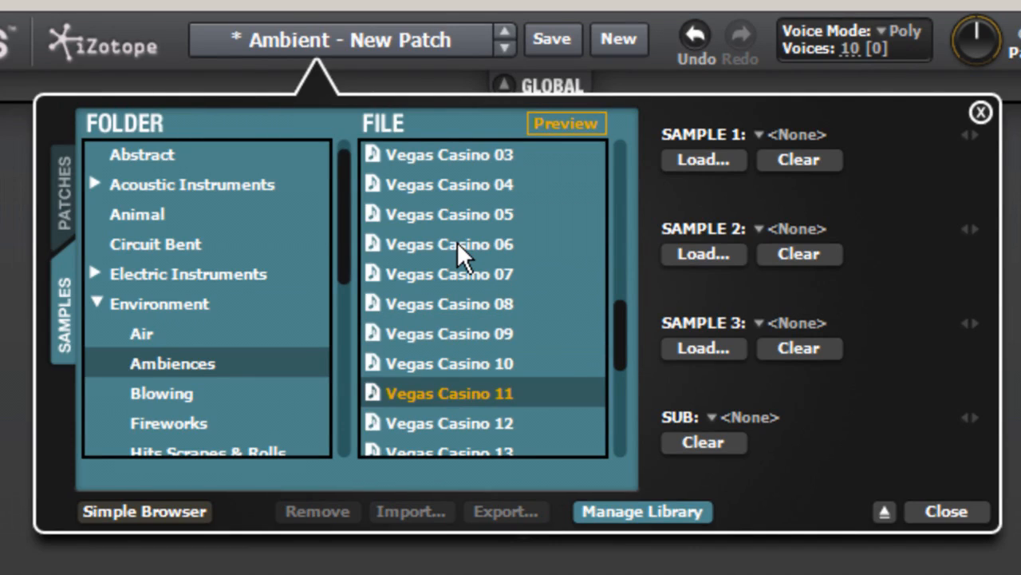
left_click(449, 242)
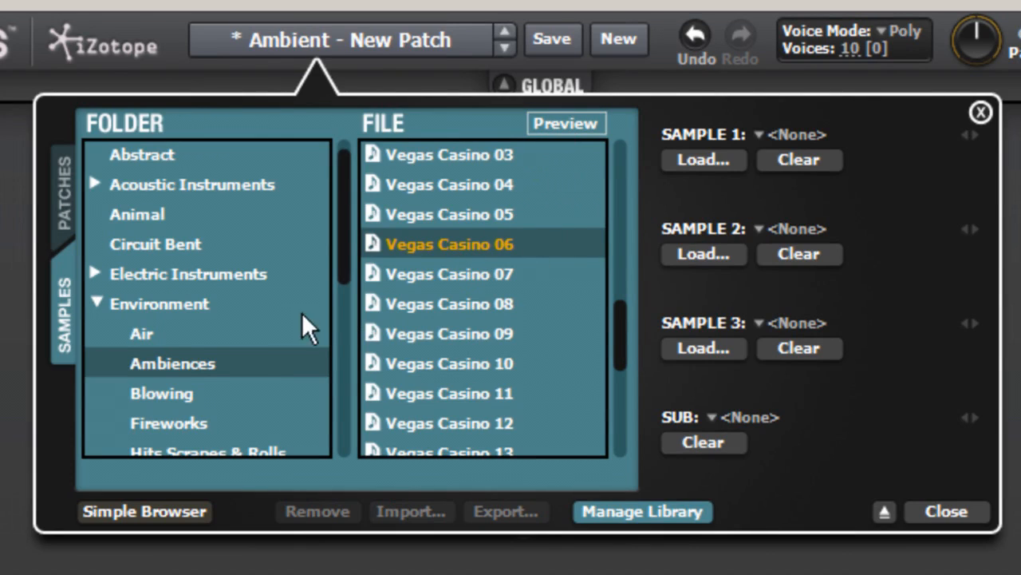
Step: Audition Rain 2 and Rain 1 from the Environment Rain folder
left_click(147, 393)
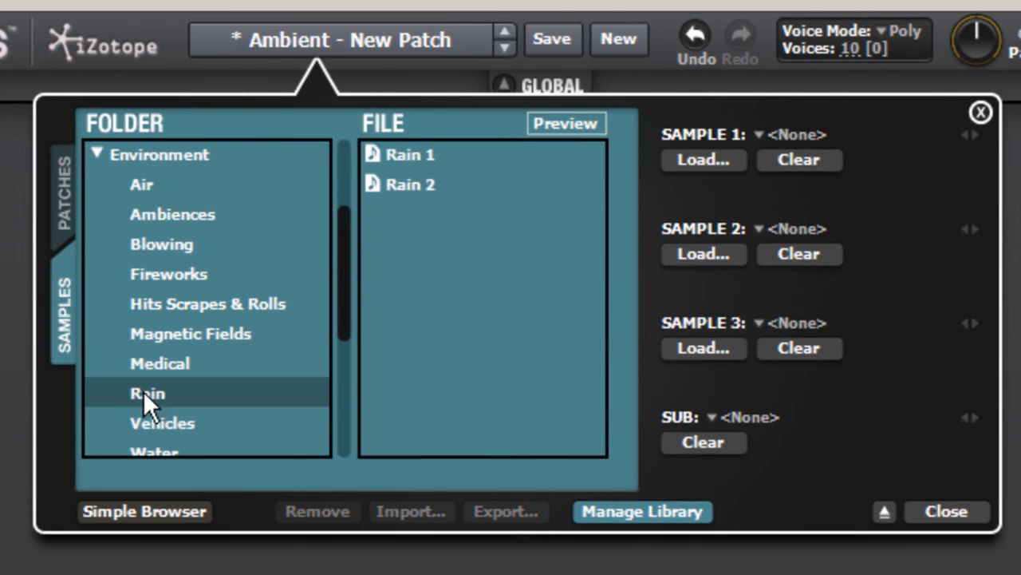
left_click(410, 184)
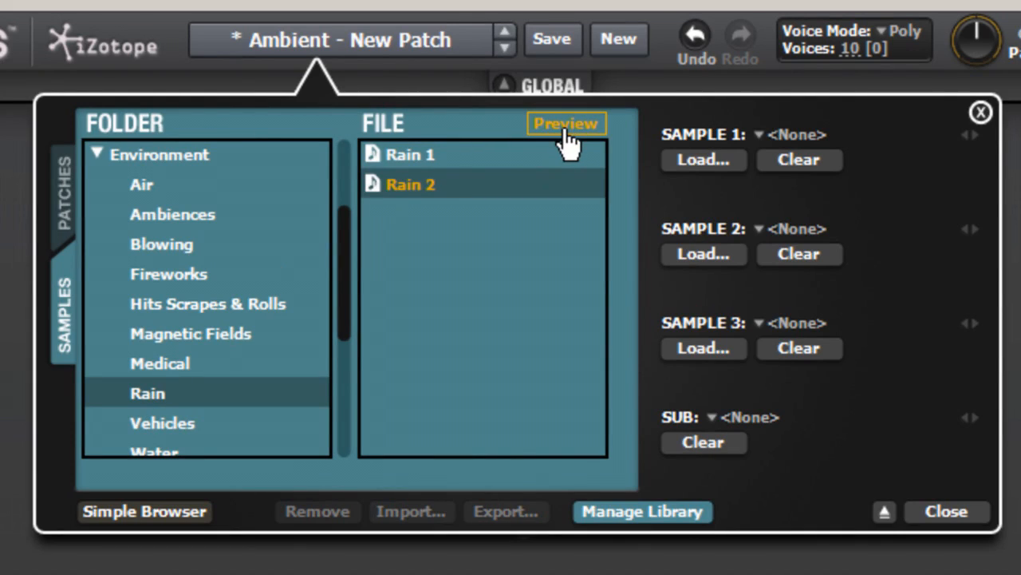
left_click(408, 154)
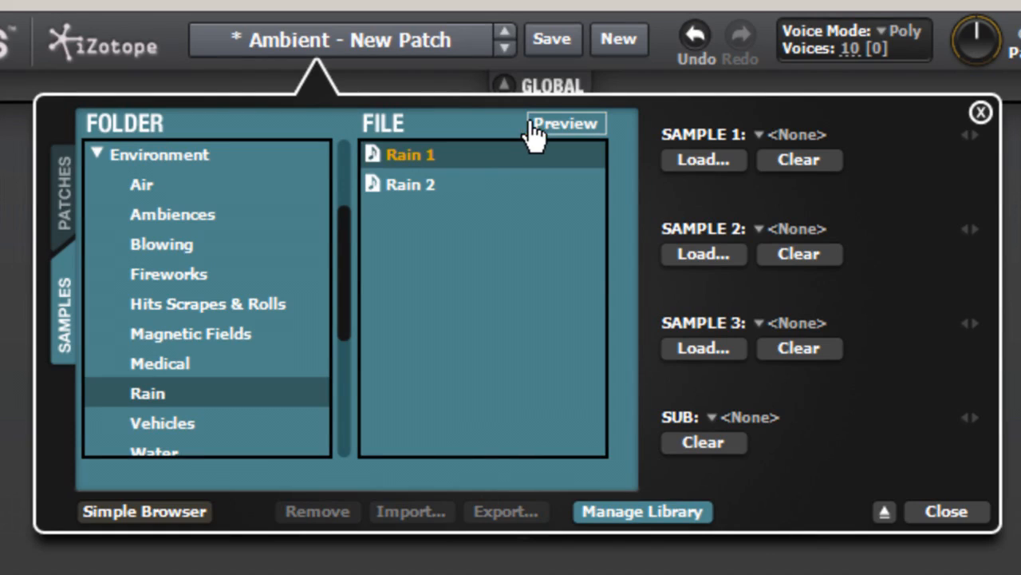
Step: List the Vehicles samples and audition Ambulance Horn Honk and others down the list
left_click(163, 393)
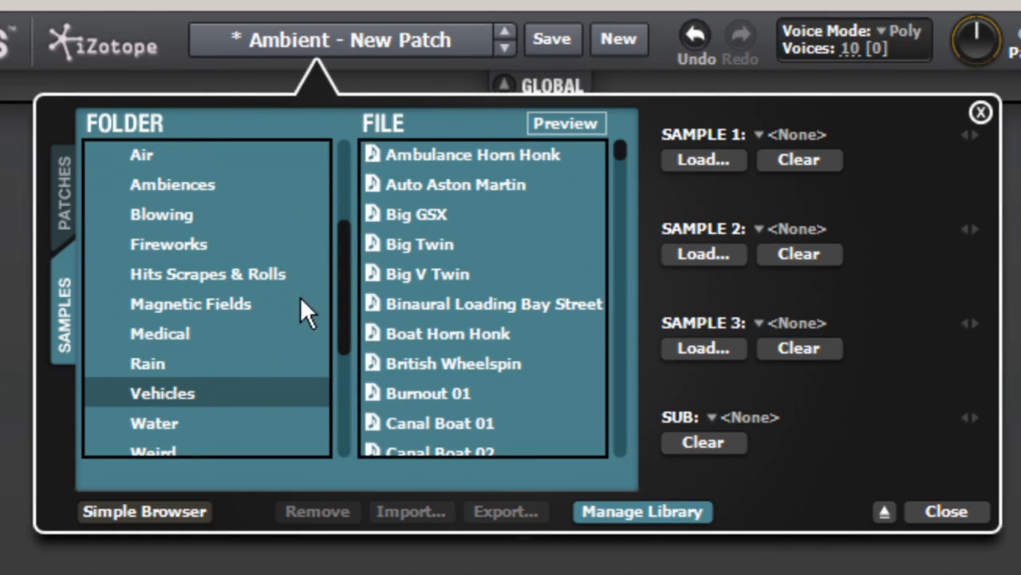
left_click(472, 155)
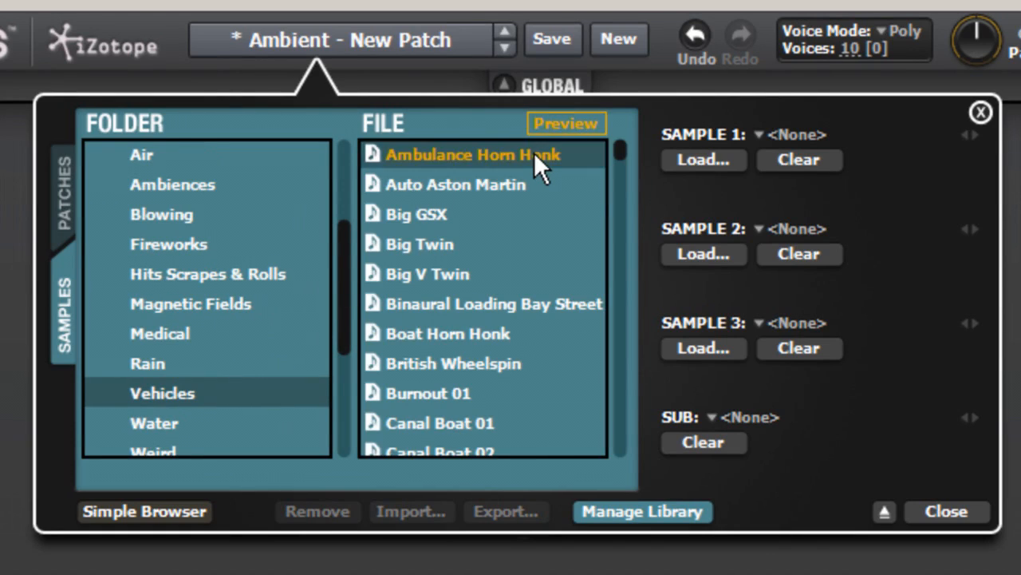
scroll("down", 3)
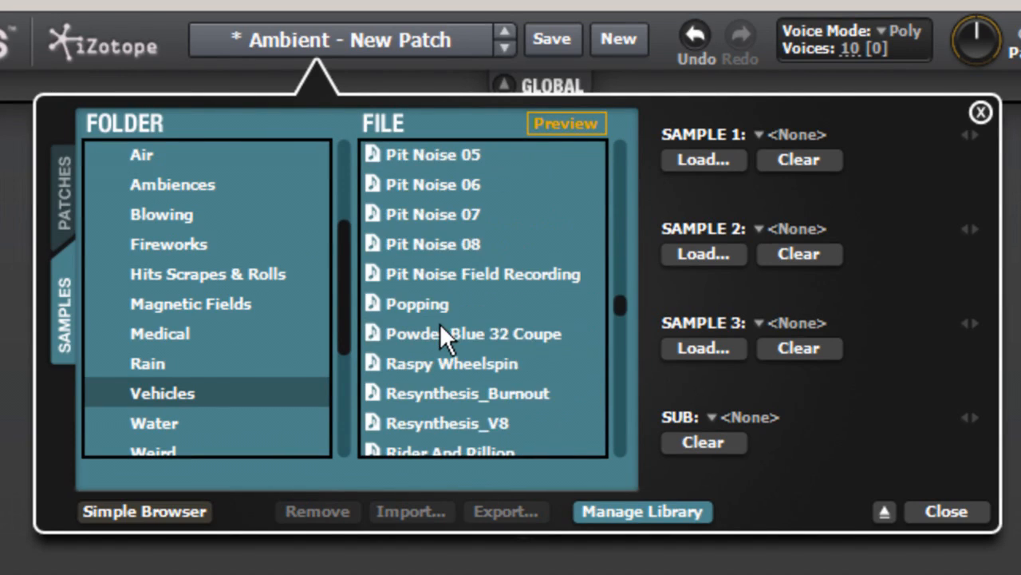
scroll("down", 3)
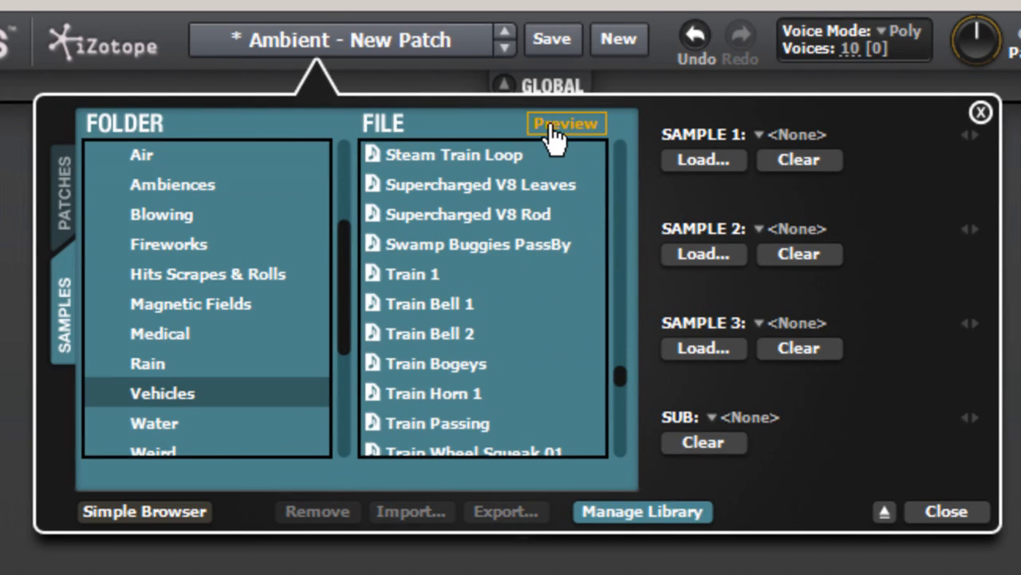
mouse_move(535, 179)
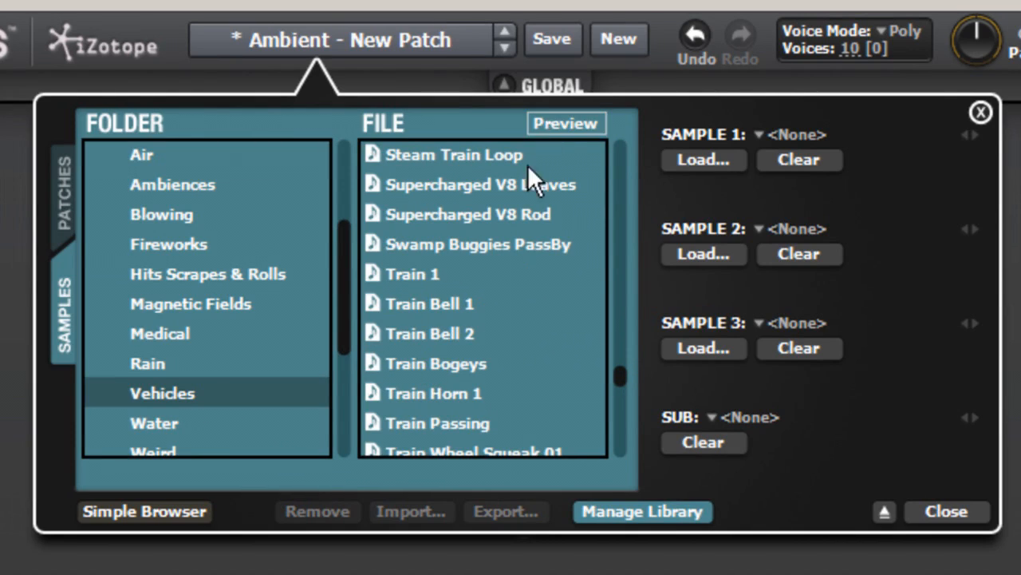
Step: Scroll the folder list down to reach and expand the Industrial folder
scroll("down", 3)
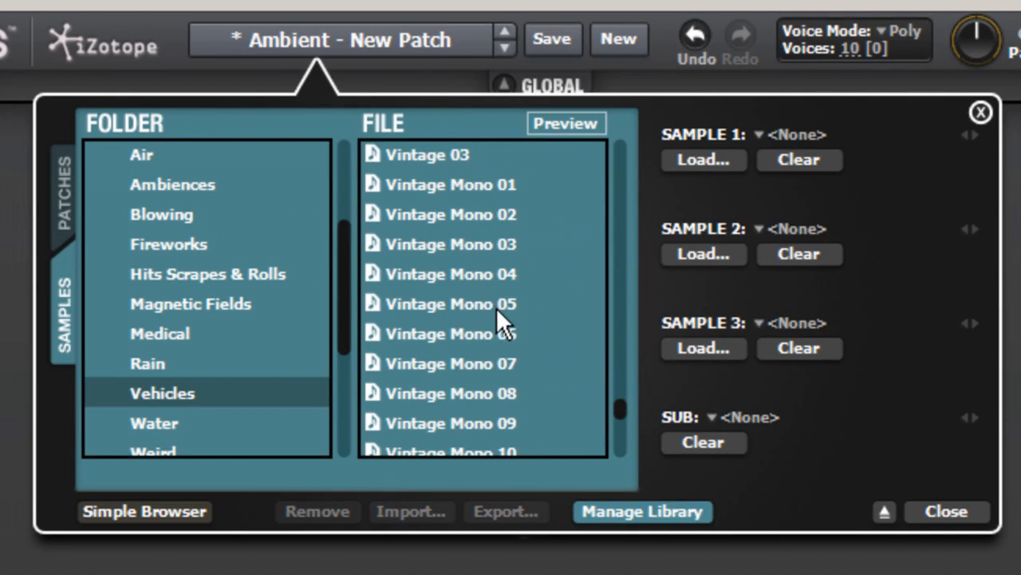
scroll("down", 3)
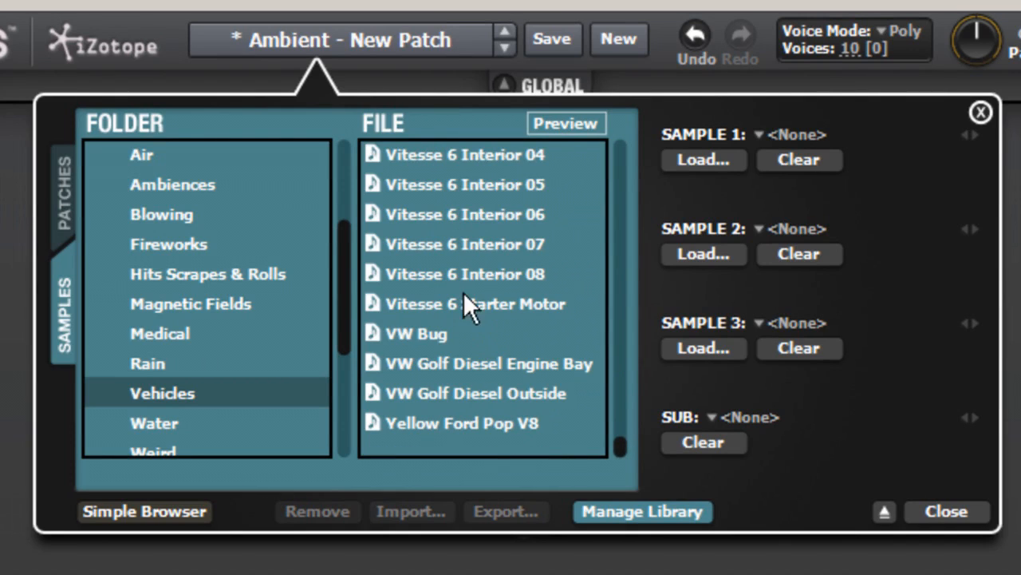
scroll("down", 3)
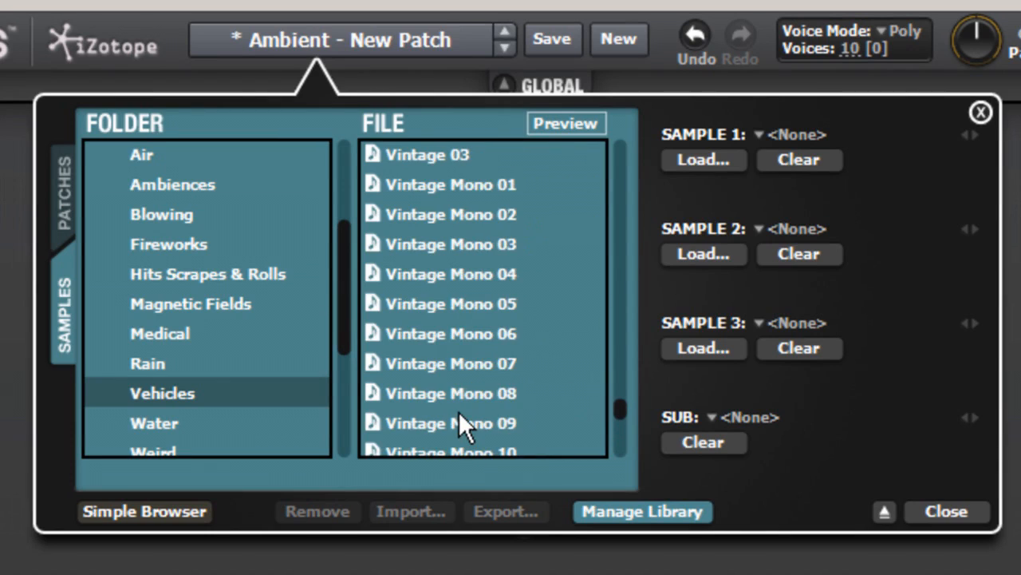
scroll("down", 3)
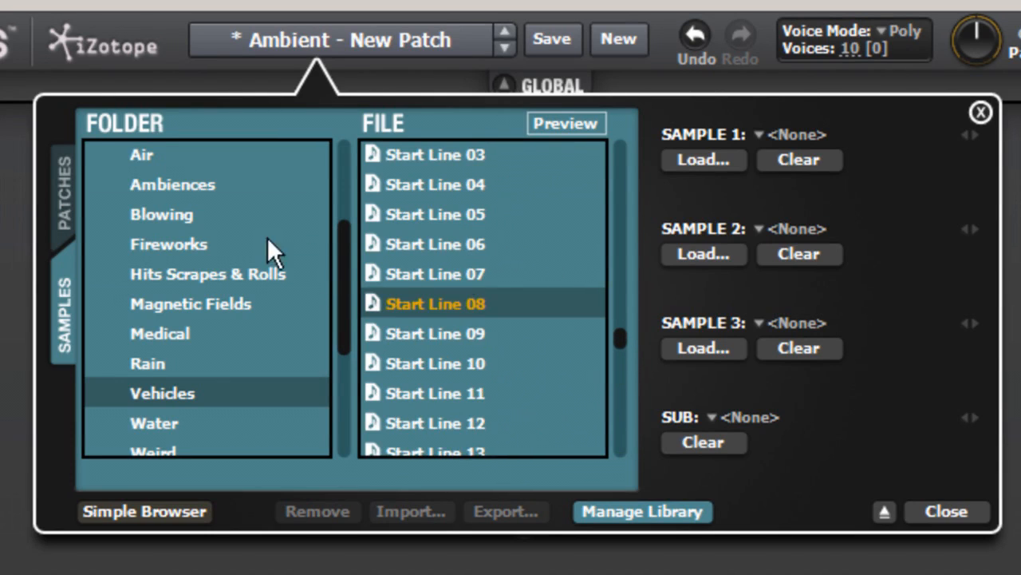
scroll("down", 3)
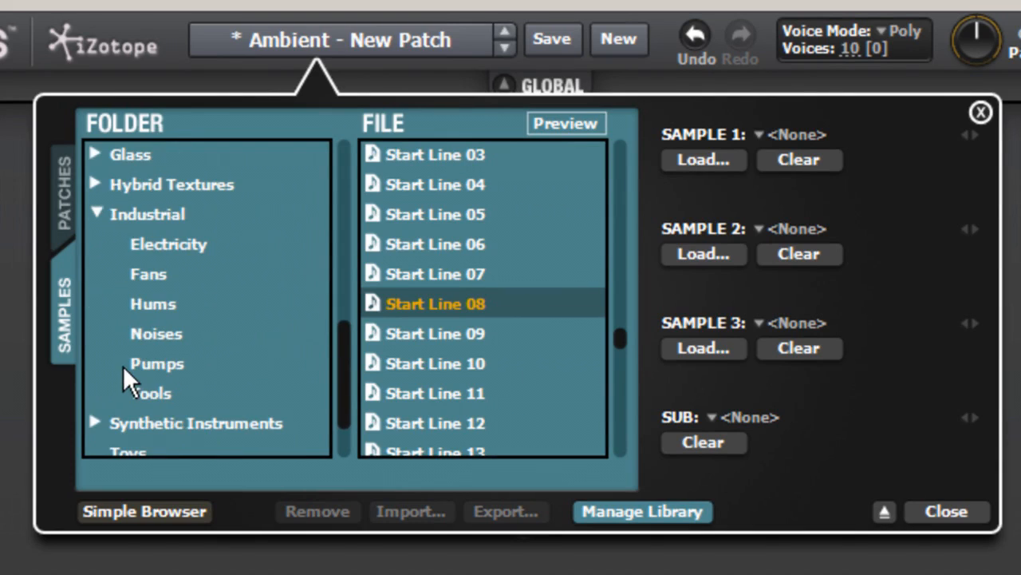
Step: Show the Industrial Tools samples and preview Big Lathe Power Up
left_click(150, 393)
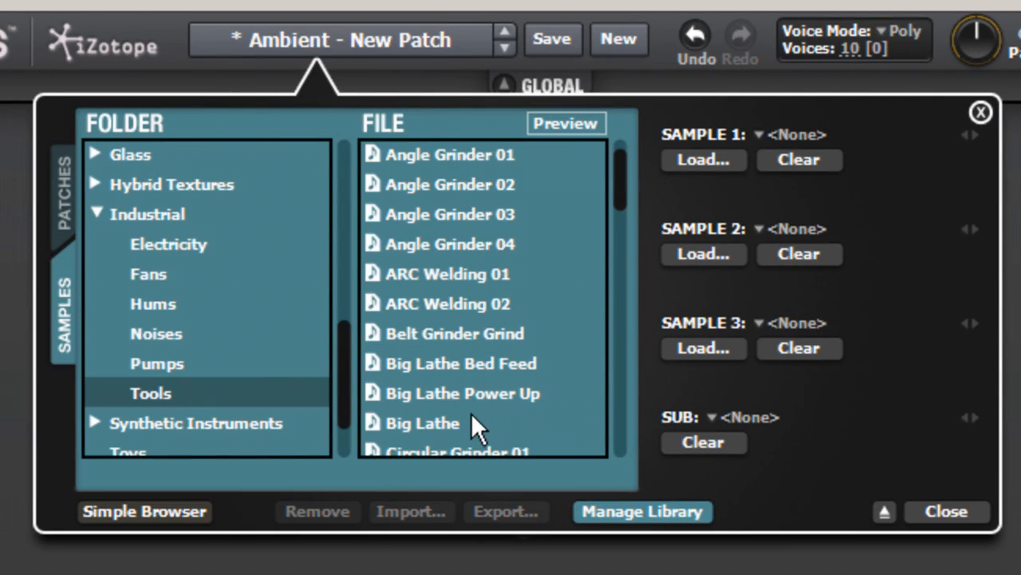
mouse_move(535, 209)
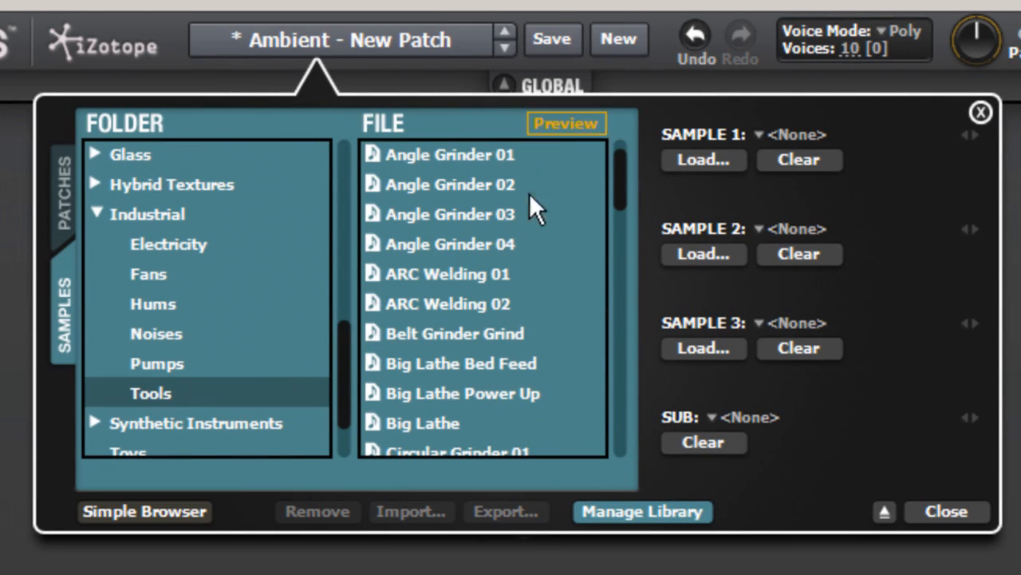
left_click(463, 393)
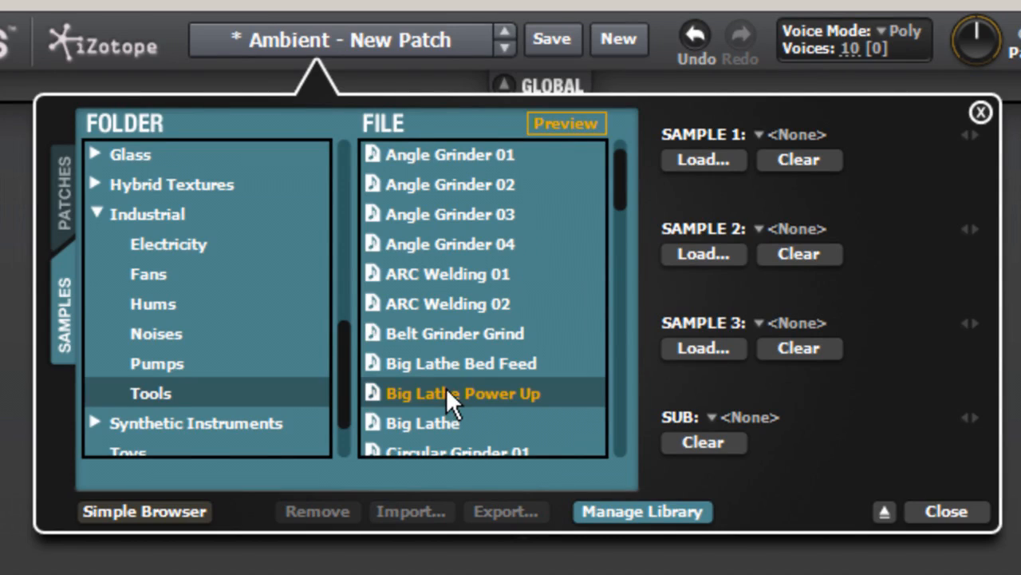
mouse_move(524, 434)
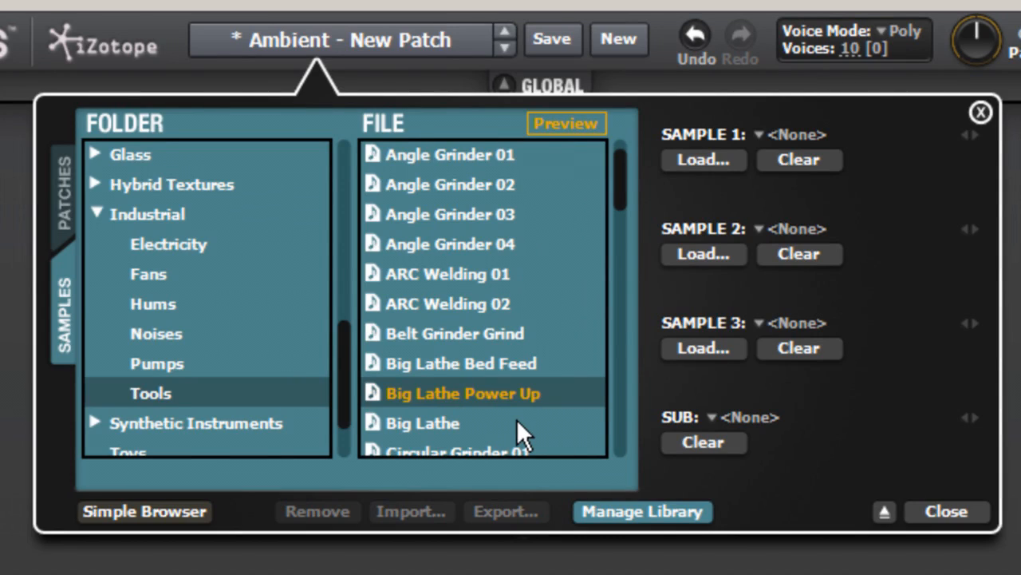
mouse_move(555, 230)
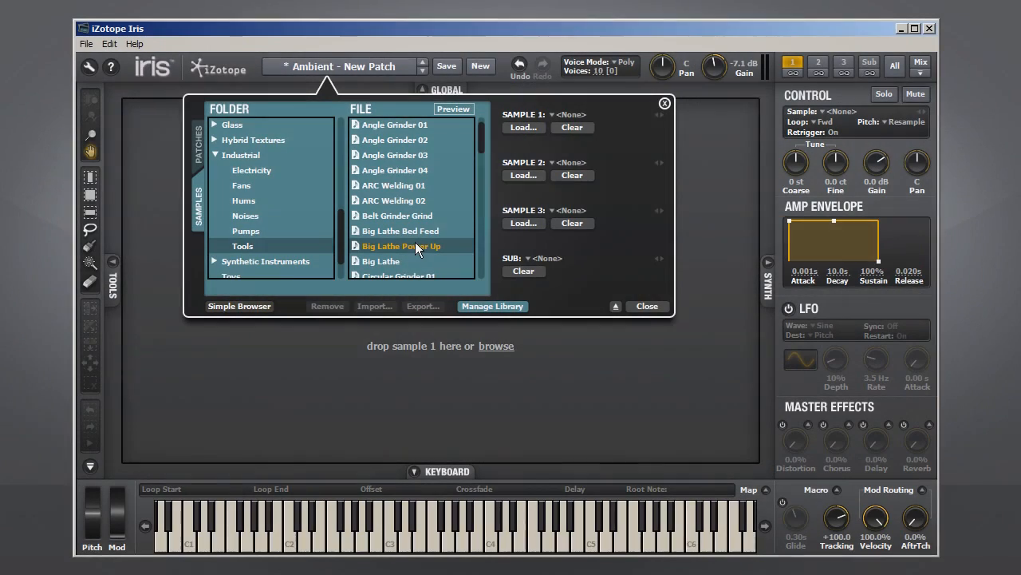
Step: Load Big Lathe Power Up into Sample 1 so its spectrogram appears
double_click(402, 246)
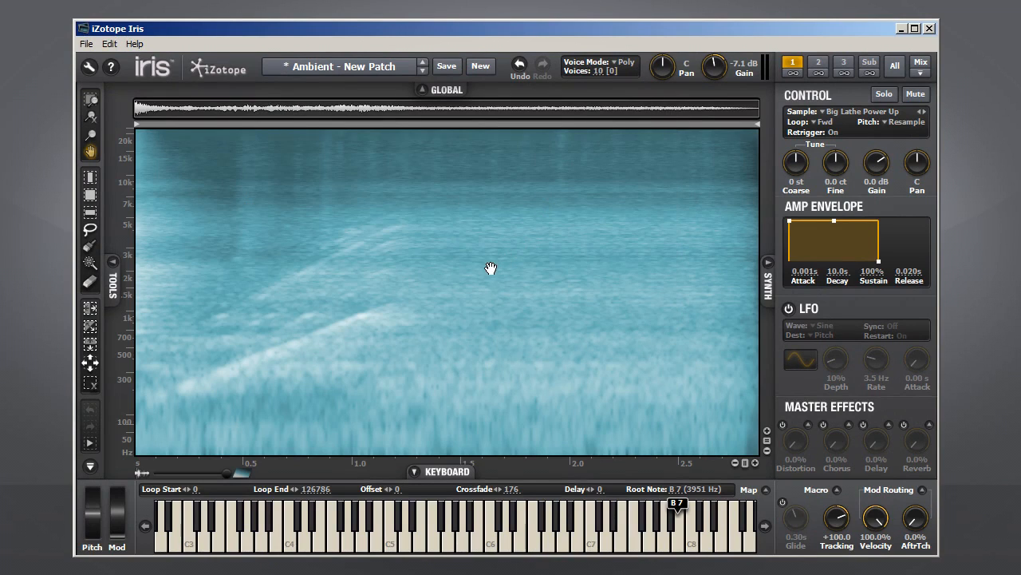
mouse_move(674, 476)
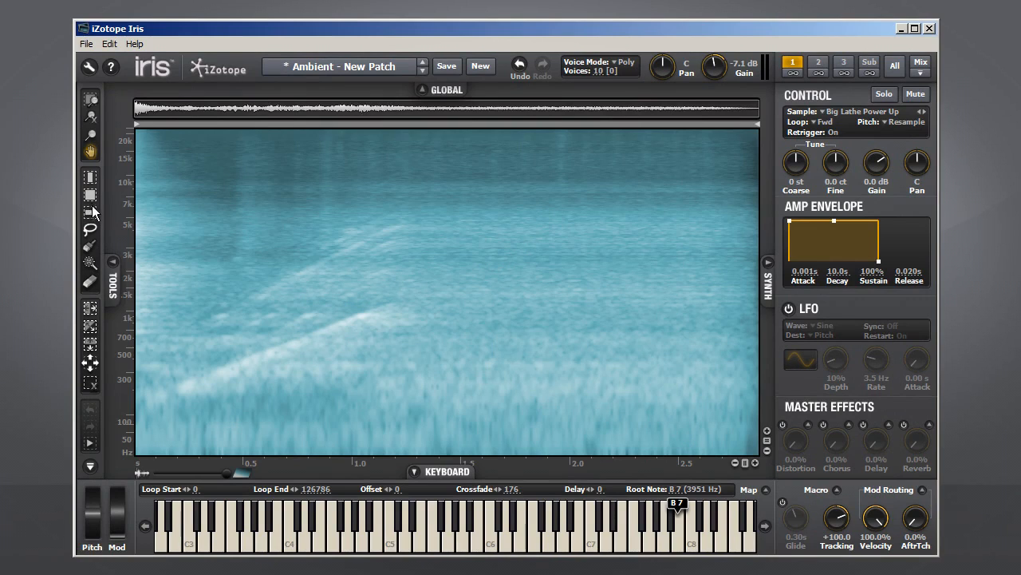
Step: Select the early, lower-frequency region of the lathe spectrogram with the rectangle tool and play a note
left_click(89, 194)
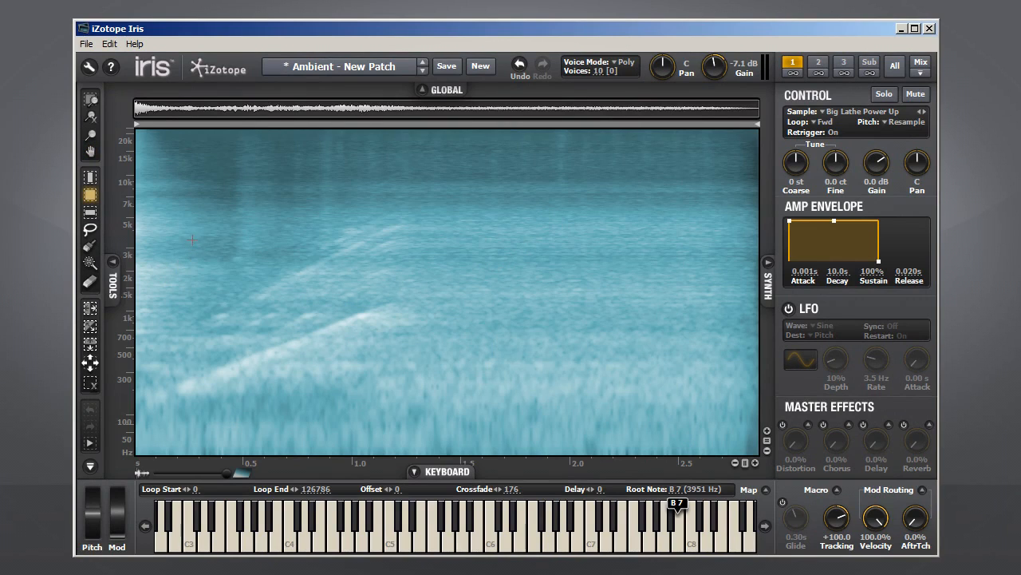
left_click_drag(192, 216, 402, 277)
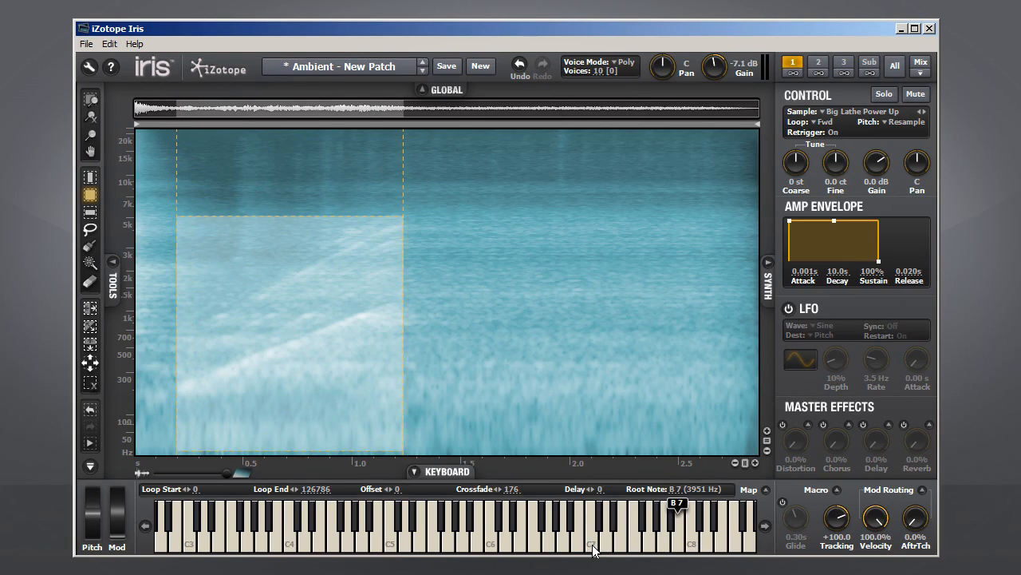
left_click(589, 527)
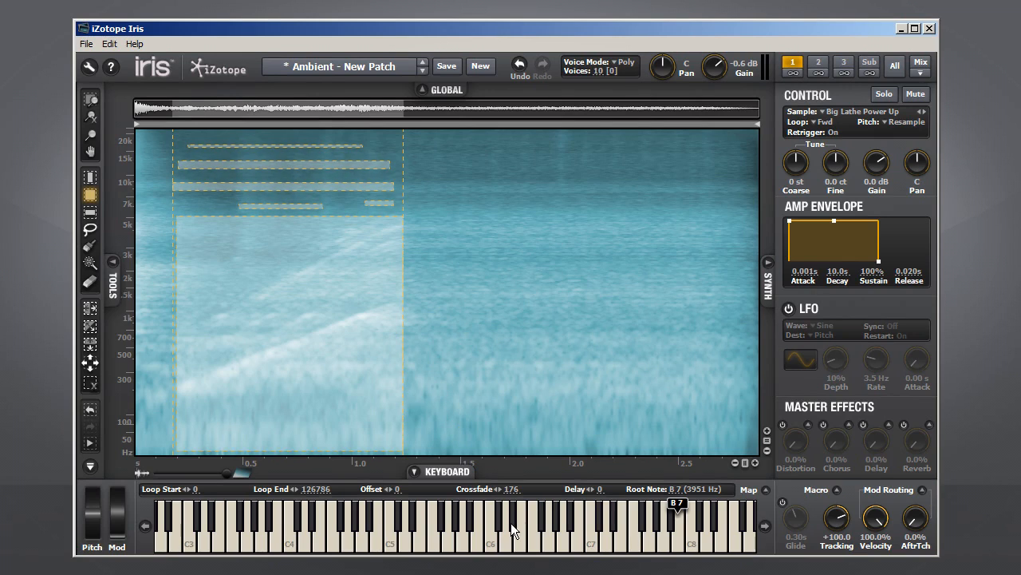
Step: Activate the Eraser tool over the Big Lathe spectrogram
left_click(594, 527)
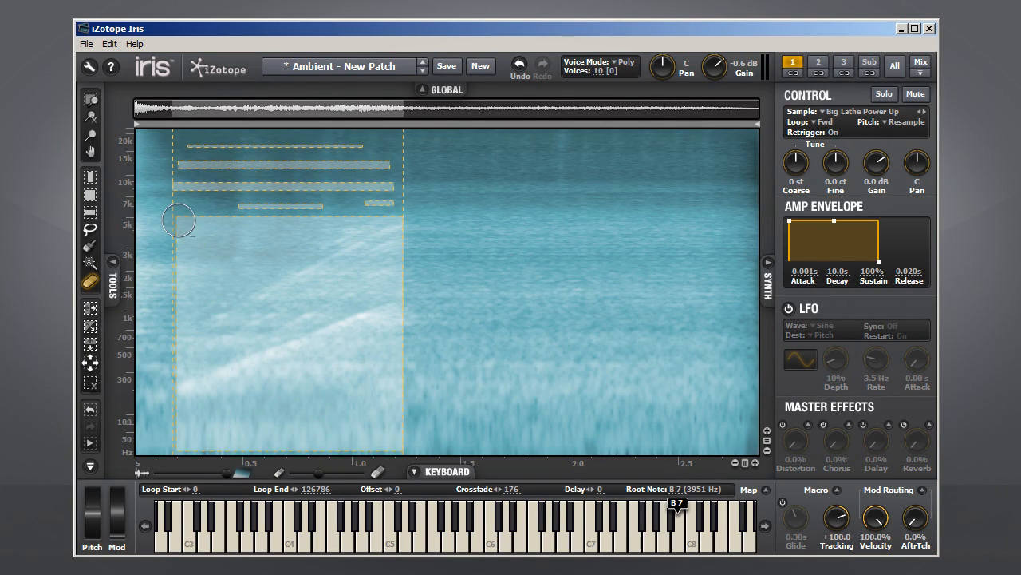
Step: Erase a diagonal band through the Big Lathe selection and audition the result with played notes
left_click_drag(179, 220, 331, 377)
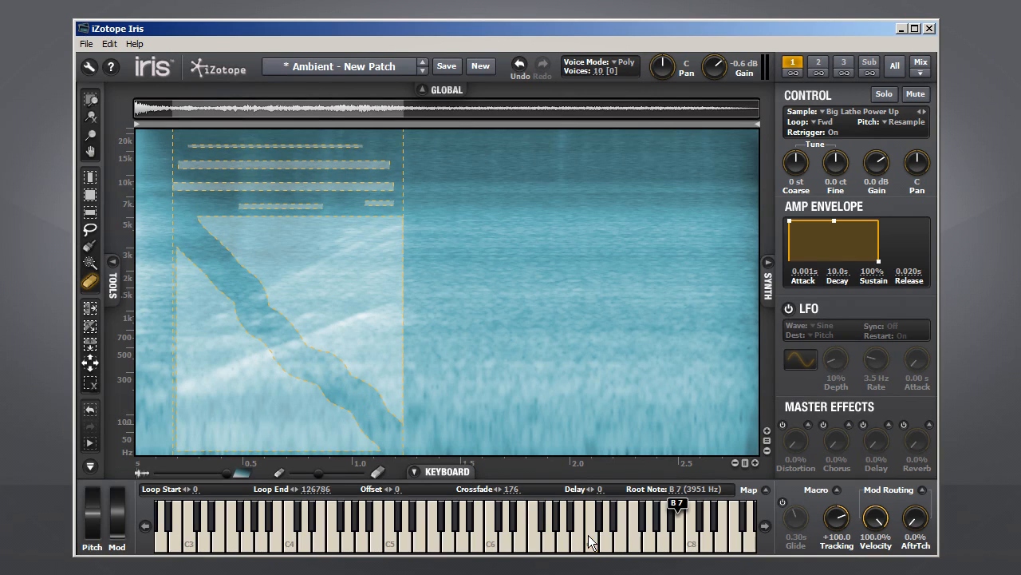
left_click(591, 519)
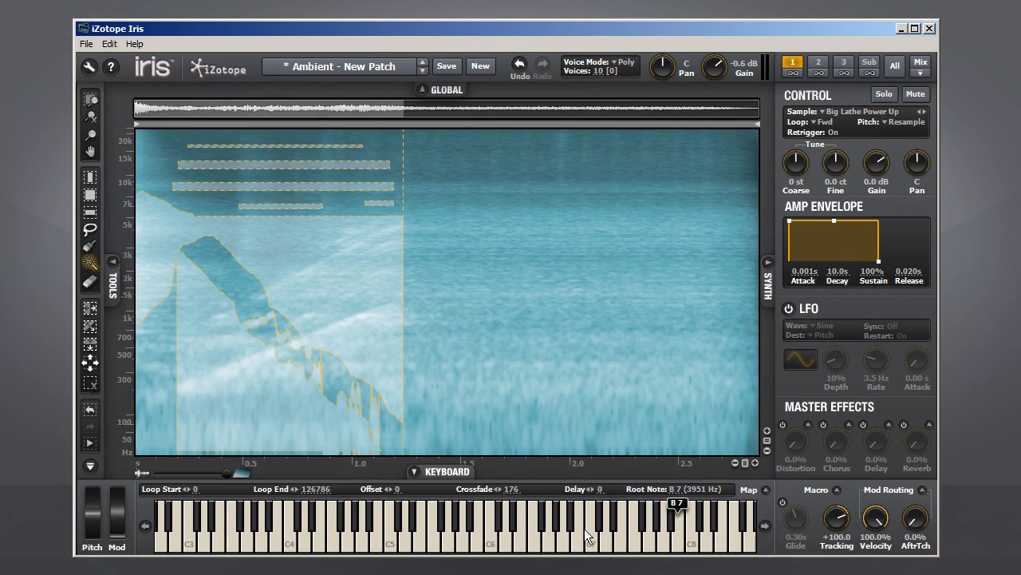
left_click(589, 530)
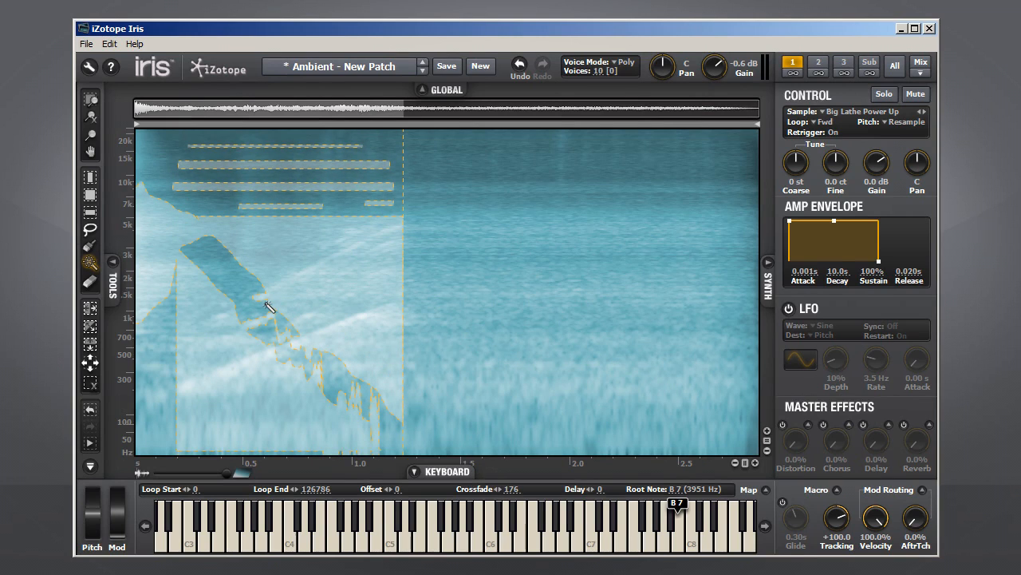
left_click(593, 527)
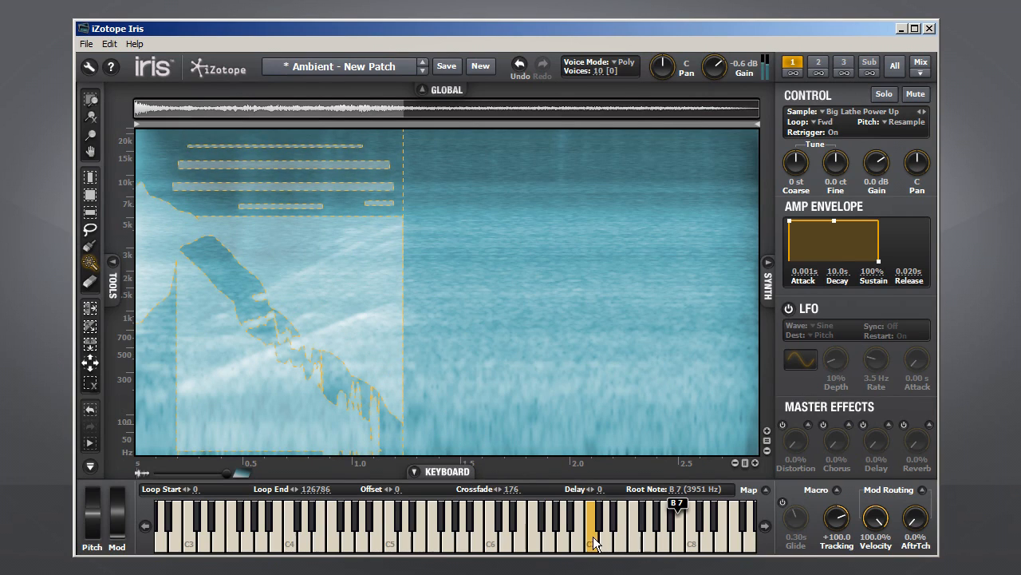
left_click(590, 527)
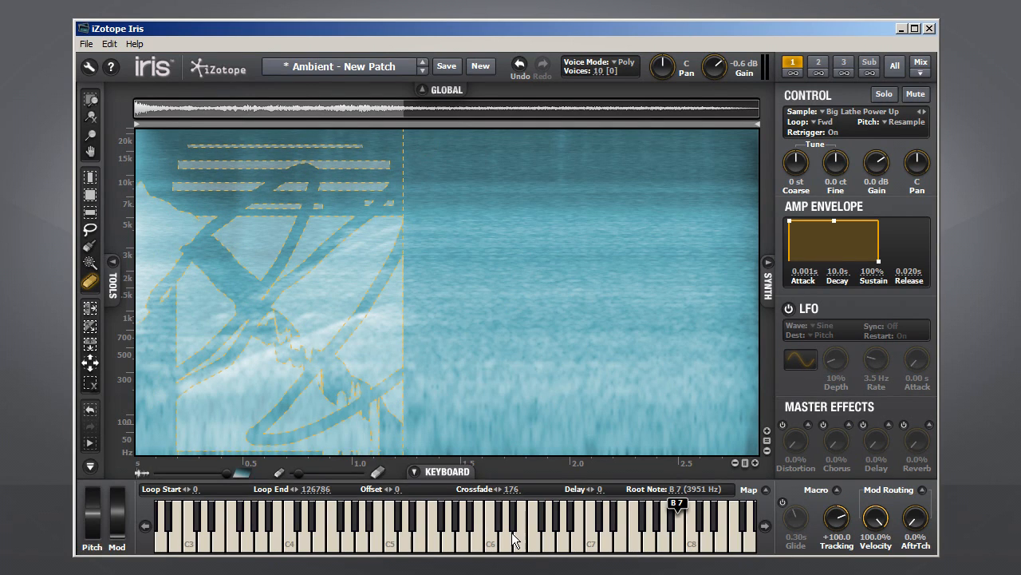
left_click(591, 527)
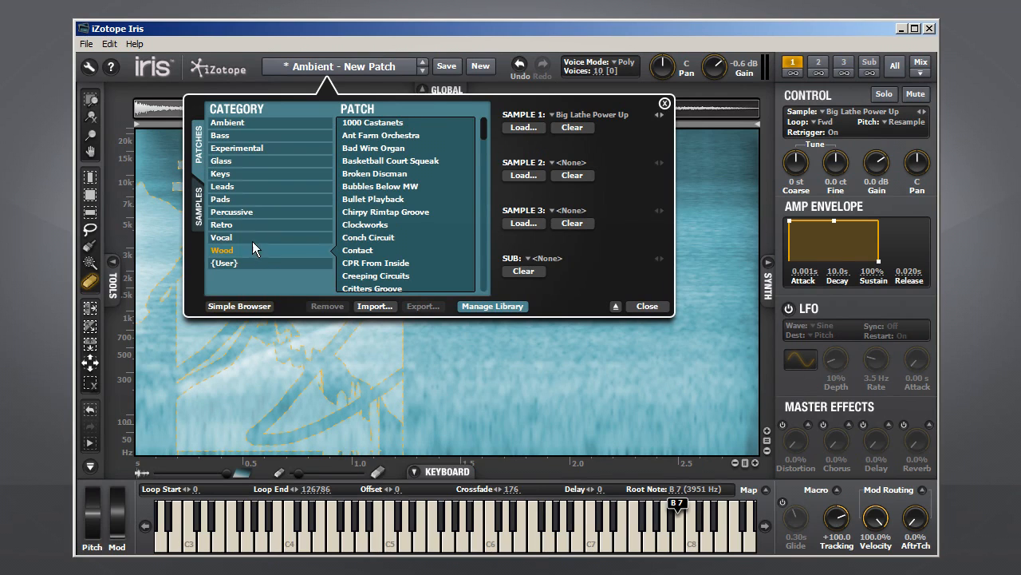
Step: Step from the Glass Epoch Synth patch to Glass DRD4
left_click(221, 159)
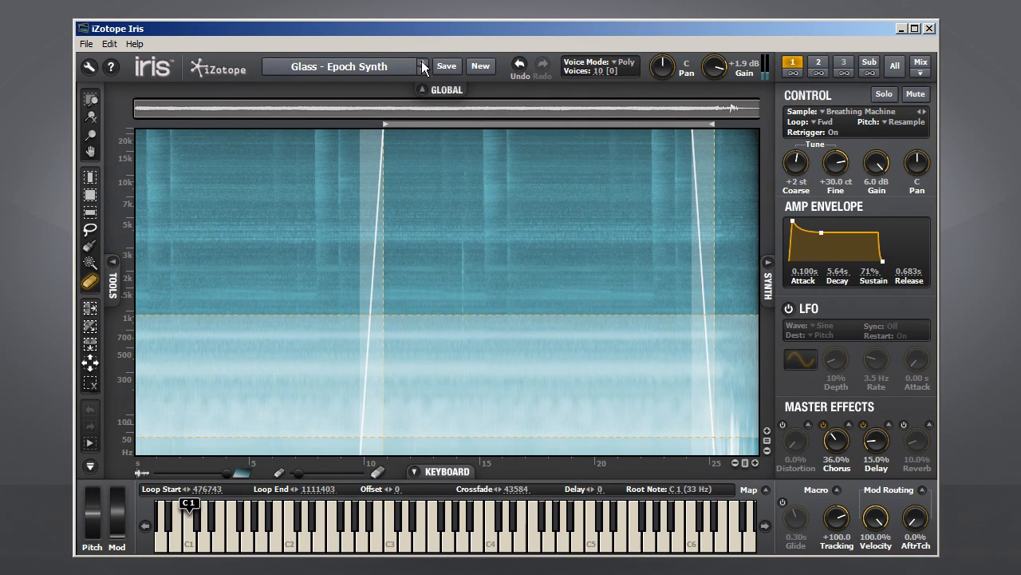
left_click(424, 67)
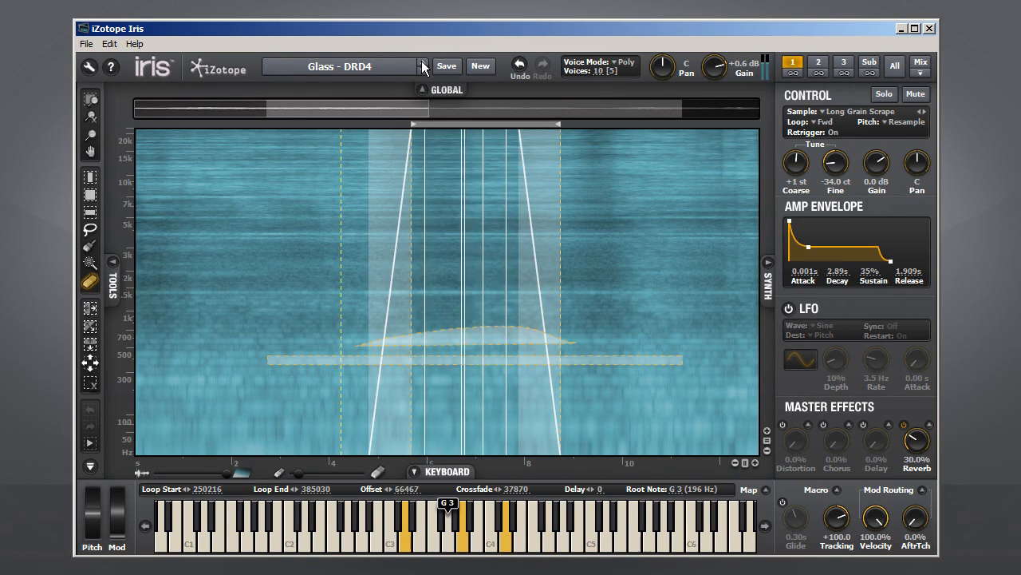
Step: Browse the Wood category, auditioning Snow Walker and Sounds of the Forest, then start a blank patch in Cubase
left_click(423, 67)
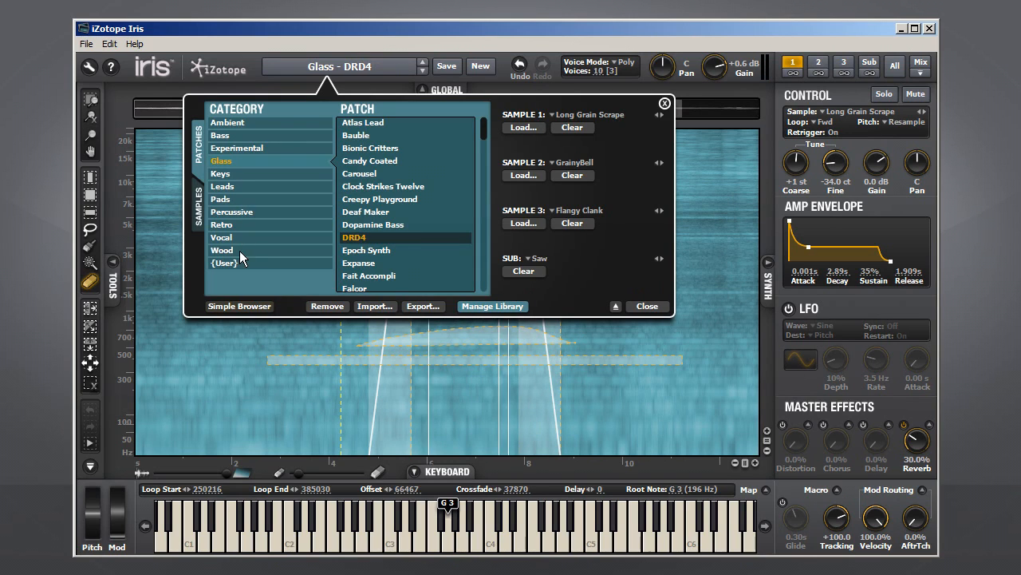
left_click(221, 249)
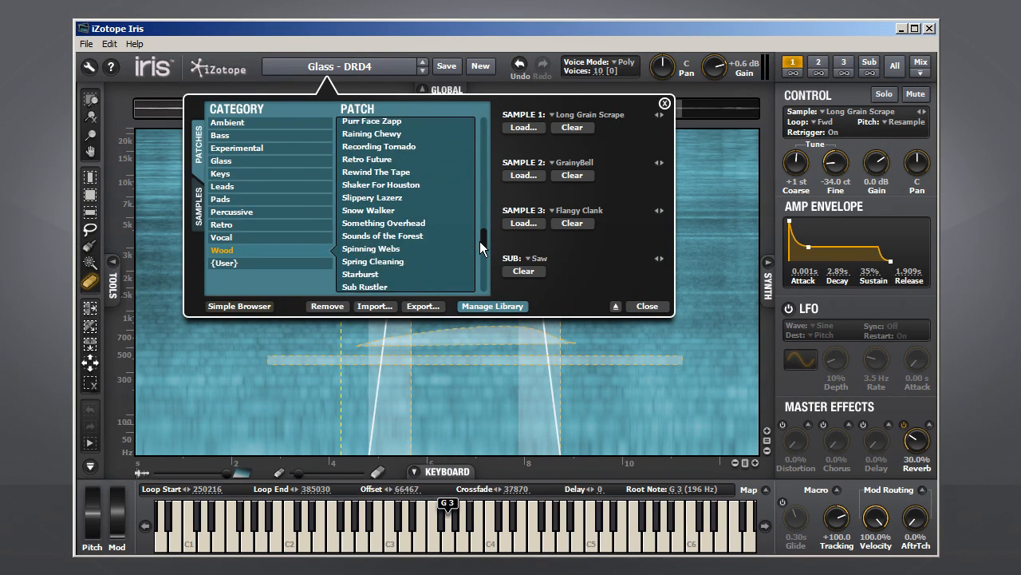
scroll("down", 3)
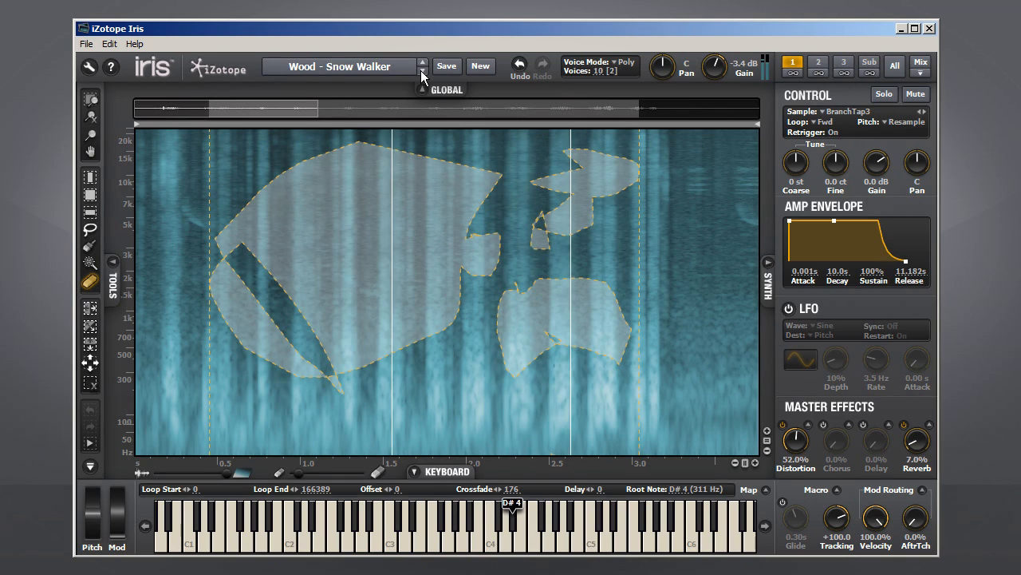
left_click(422, 63)
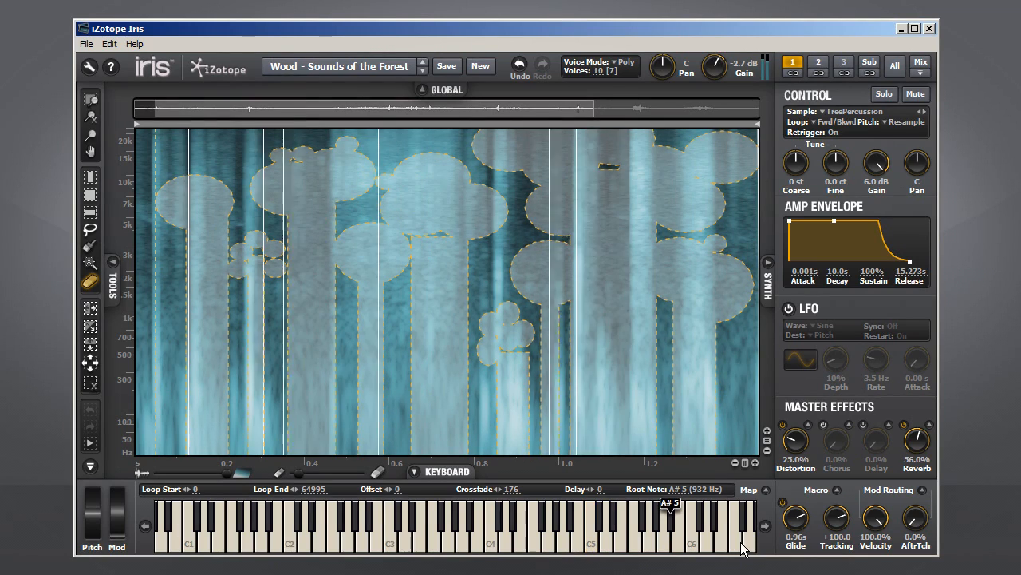
left_click(747, 527)
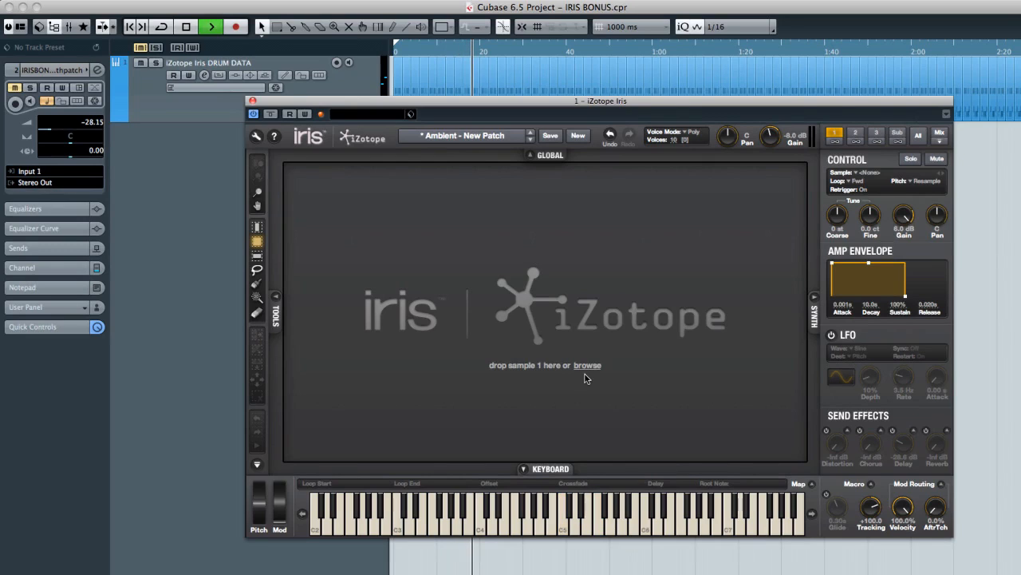
Step: Load a first sample, mark a small early spectrum region, and move to empty sample slot 2
left_click(587, 364)
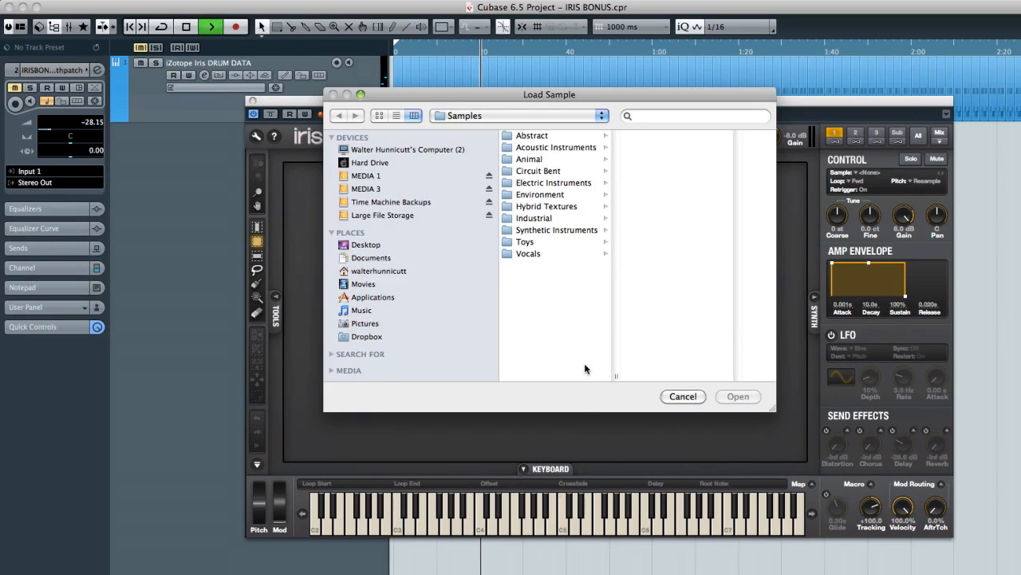
left_click(532, 134)
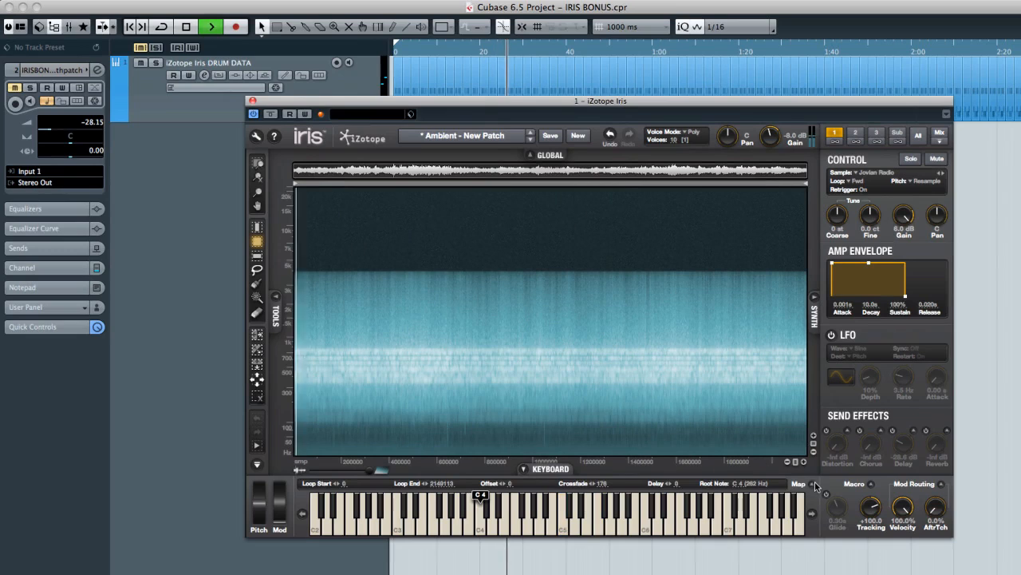
left_click(798, 484)
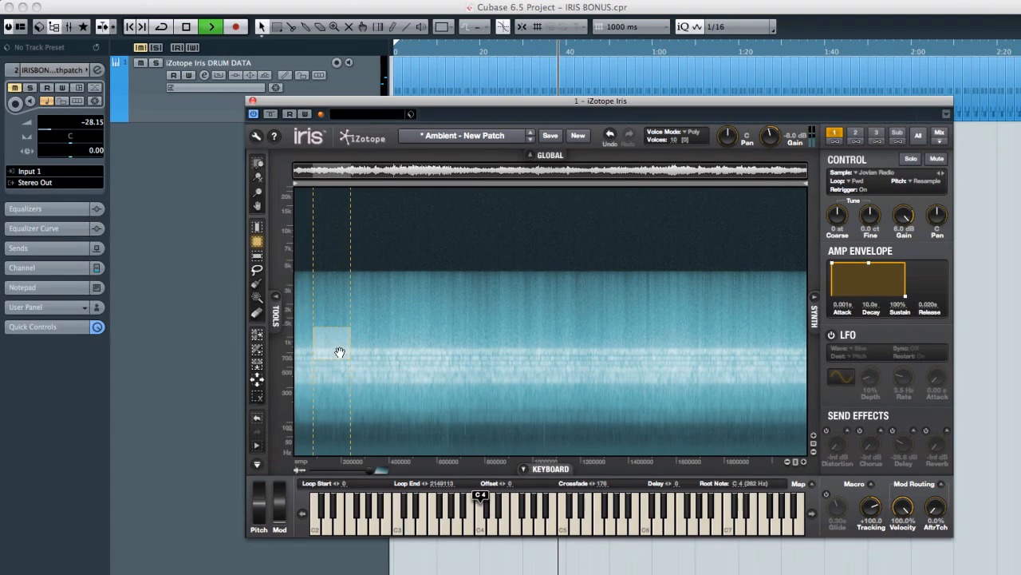
left_click_drag(338, 351, 466, 412)
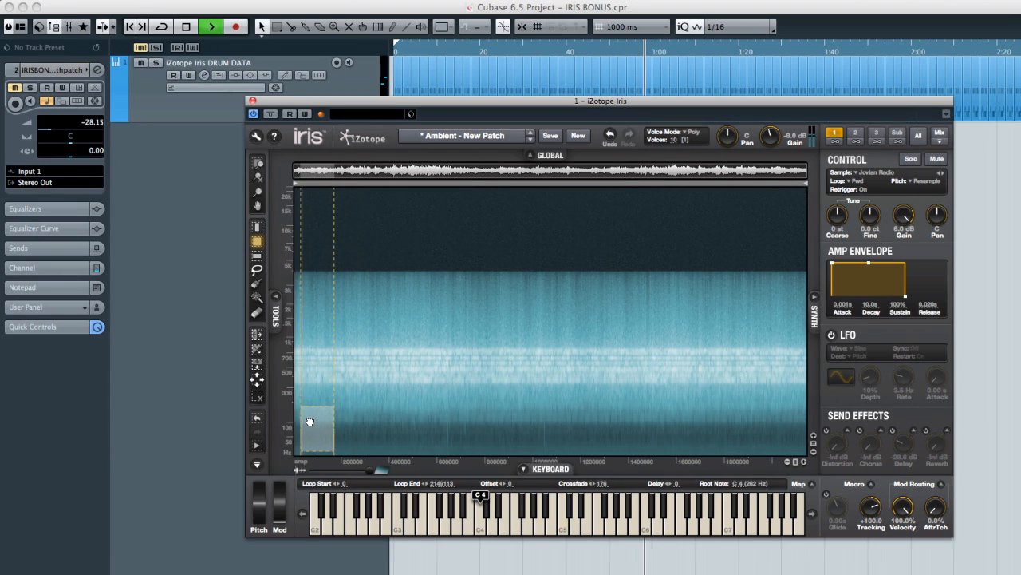
left_click(856, 133)
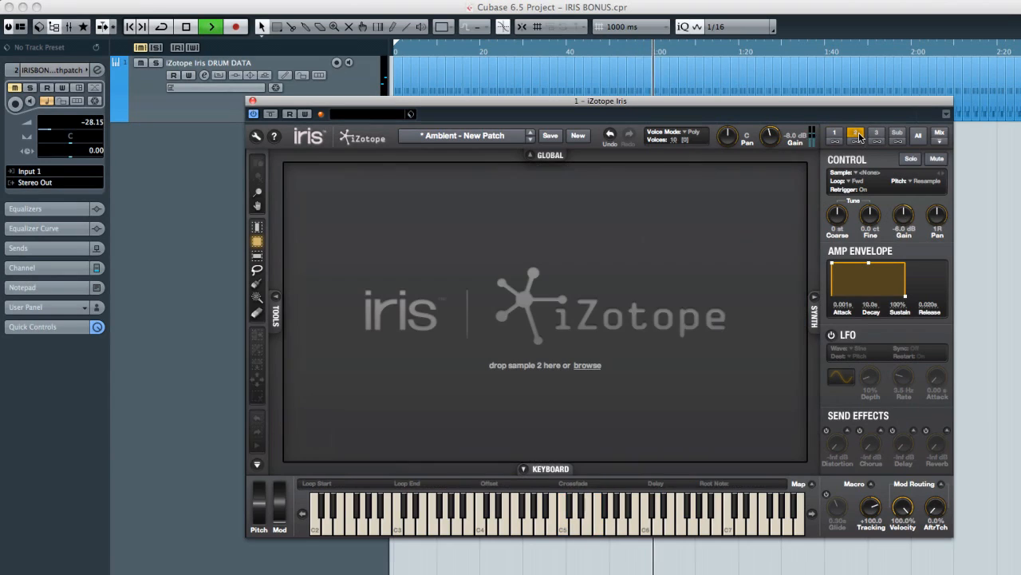
Step: Load Vinyl Crackle as sample 2, mark a small spectrum region, and bring up sample 3 options
right_click(546, 319)
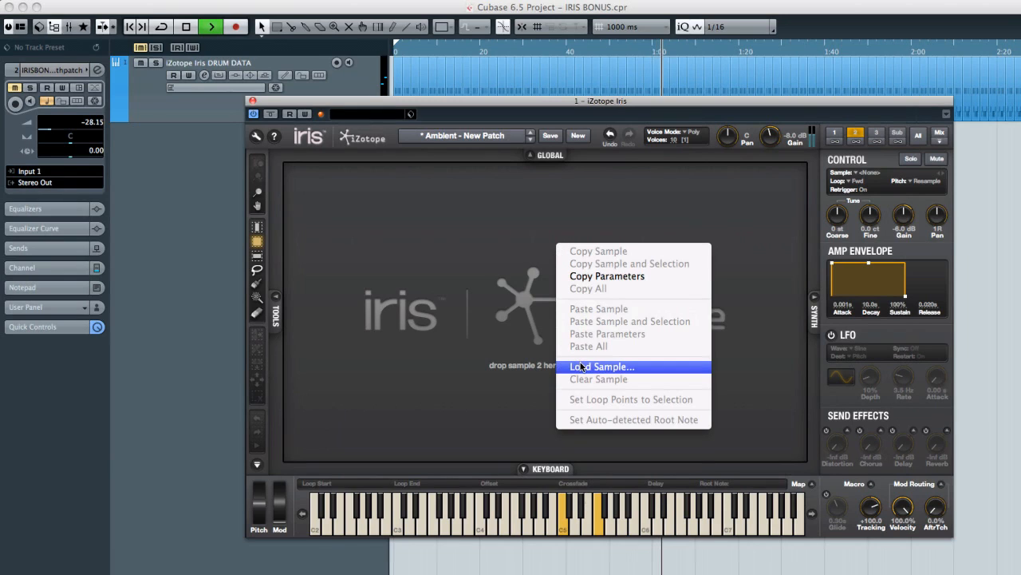
left_click(603, 365)
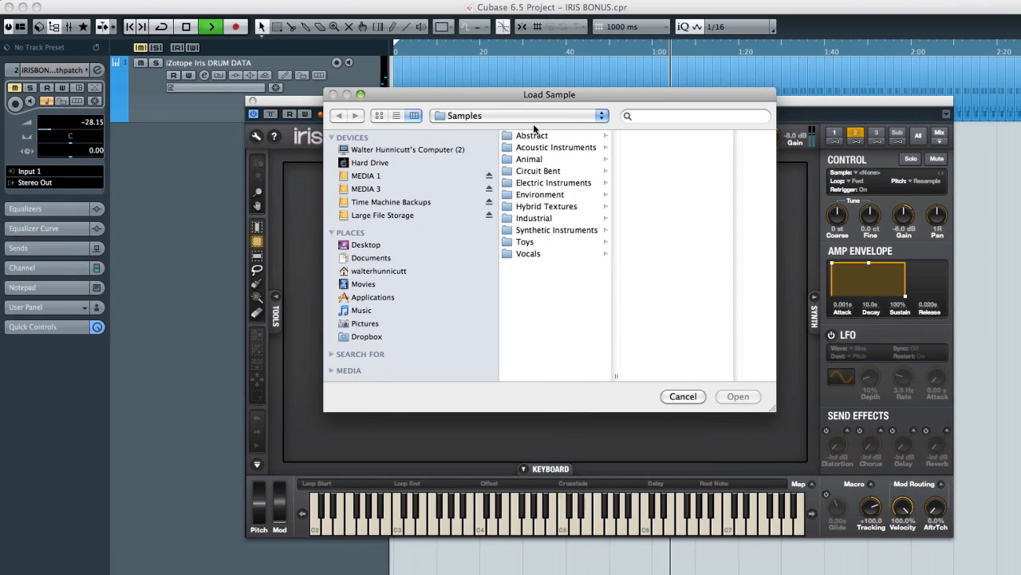
left_click(532, 134)
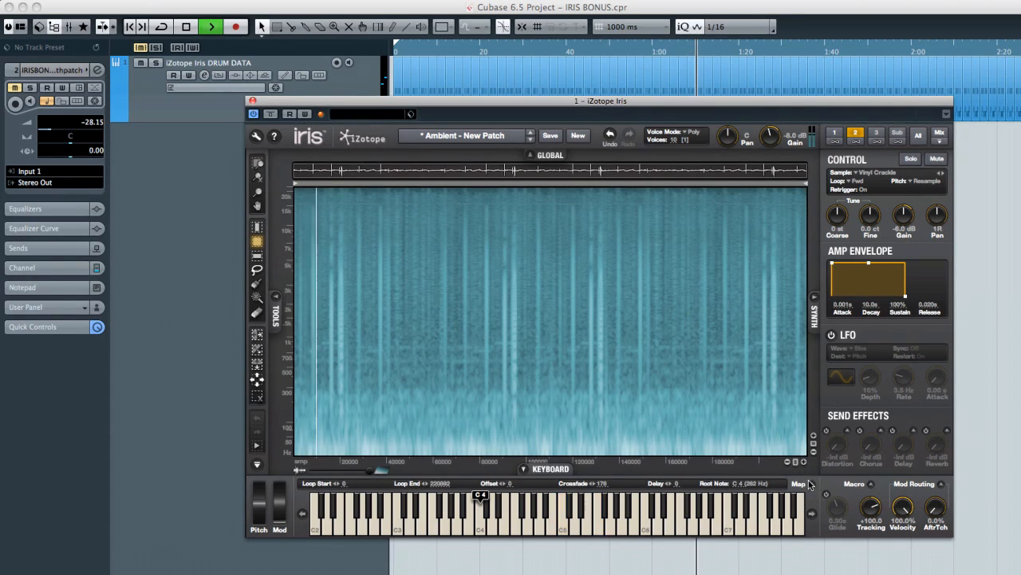
left_click_drag(391, 287, 427, 343)
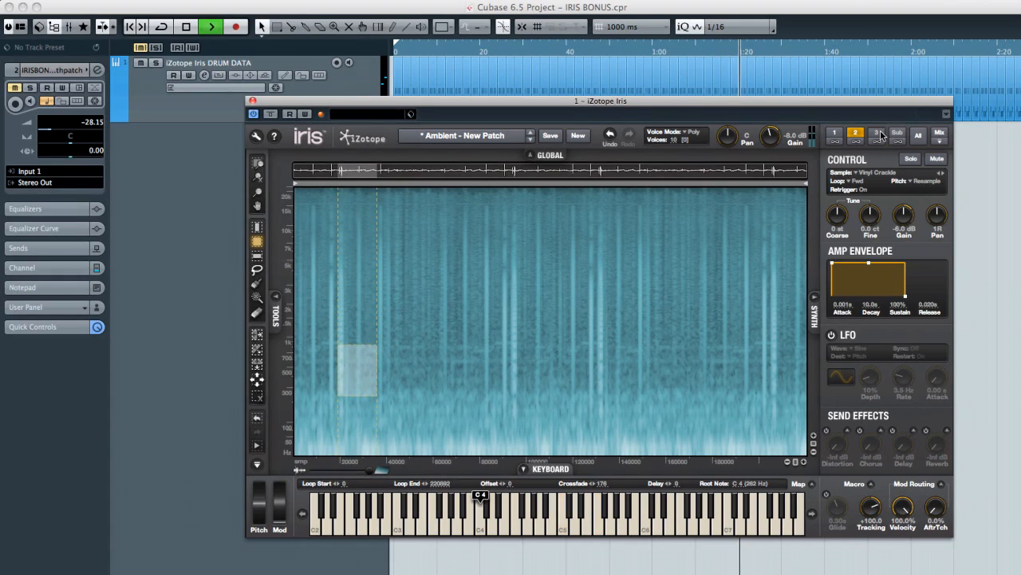
right_click(546, 319)
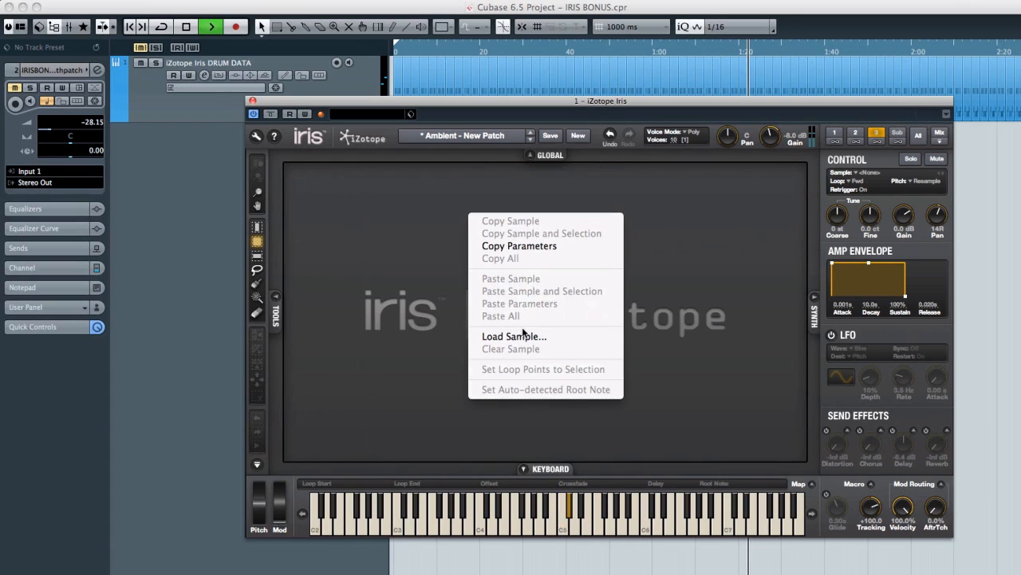
Step: Load Different Crackle as sample 3, mark a region, and show all three samples together
left_click(514, 336)
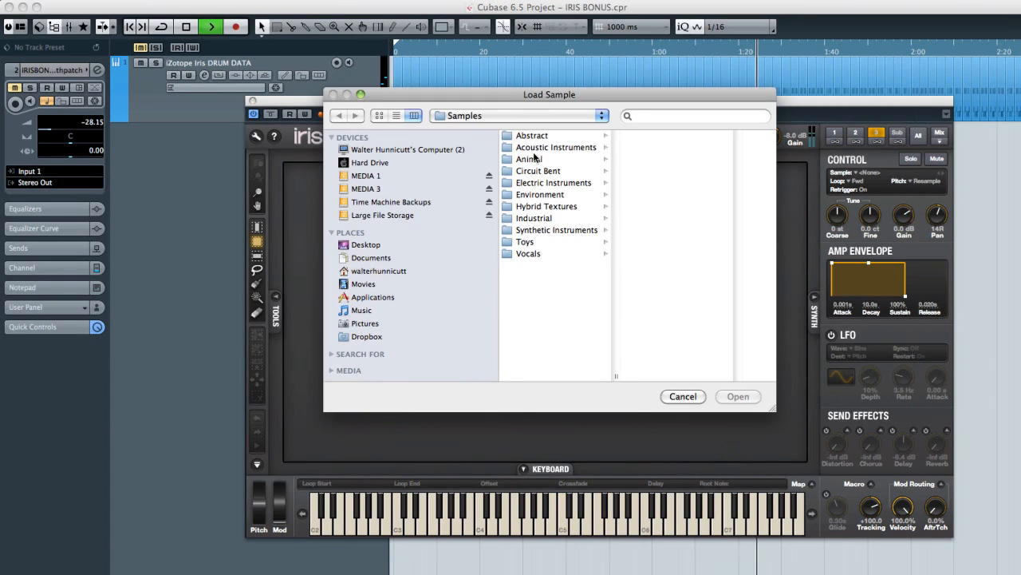
left_click(532, 134)
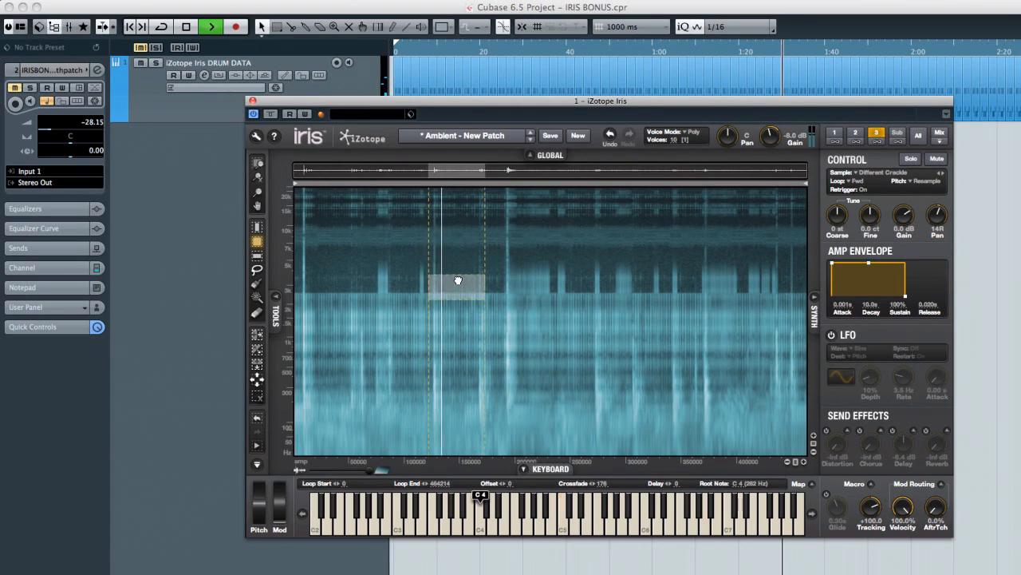
left_click_drag(458, 279, 443, 374)
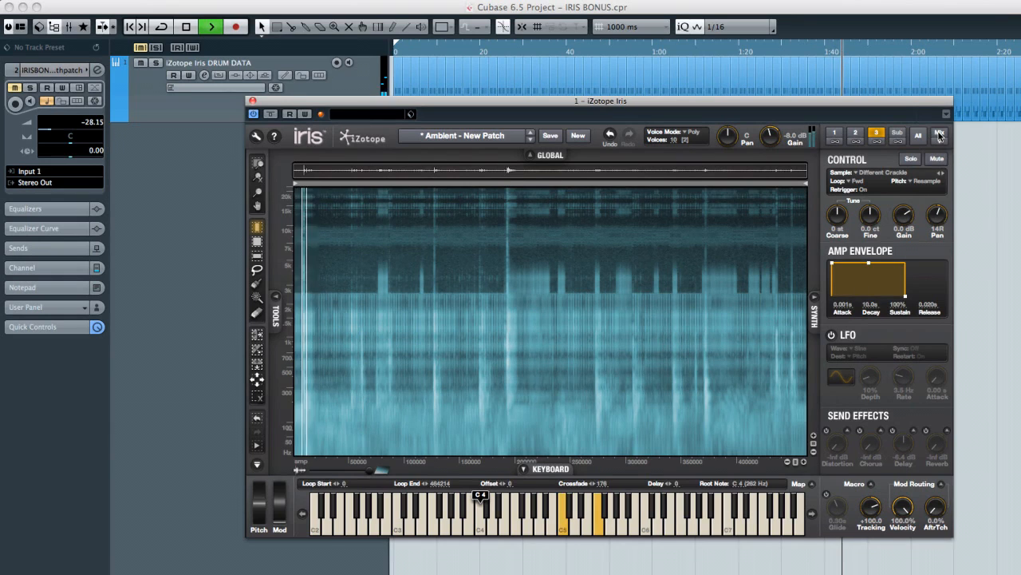
left_click(938, 134)
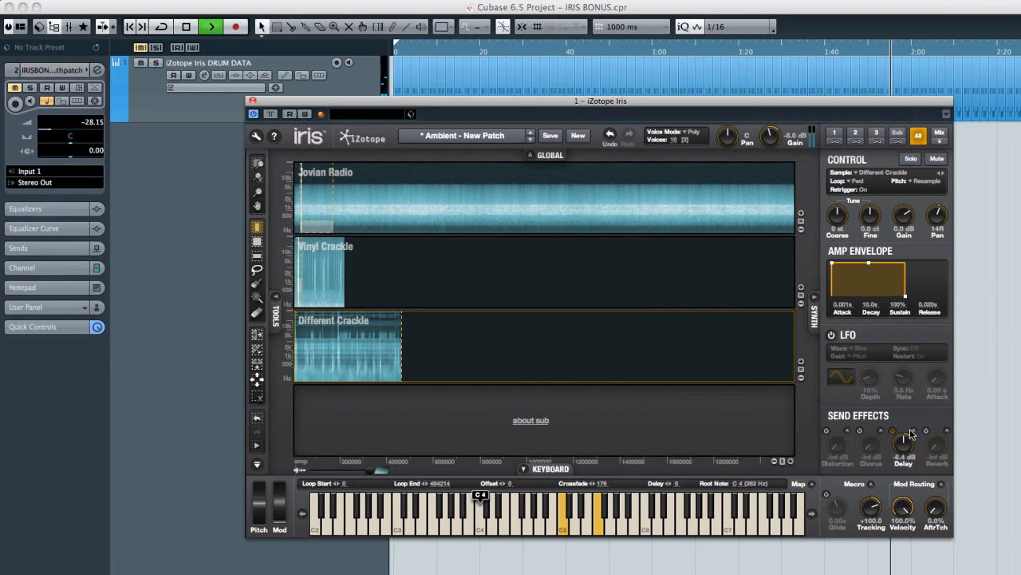
Step: Open the Delay send effect settings and adjust a delay control slightly
left_click(903, 434)
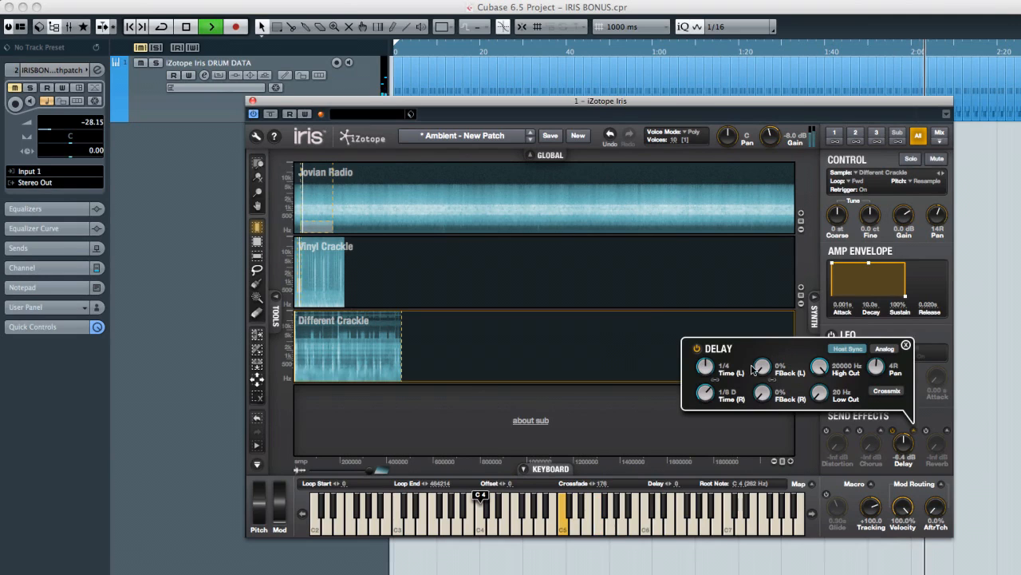
left_click_drag(762, 366, 761, 357)
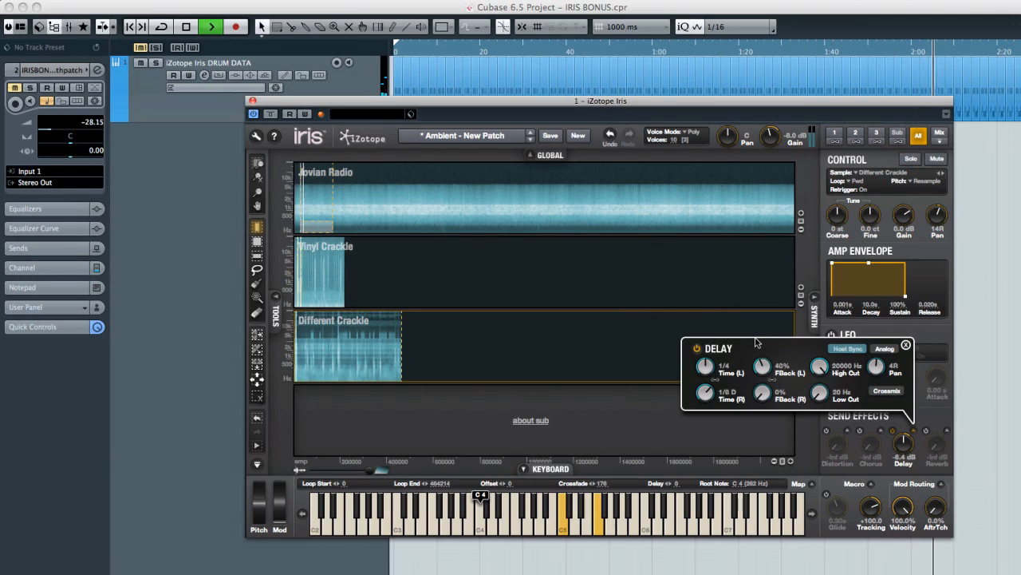